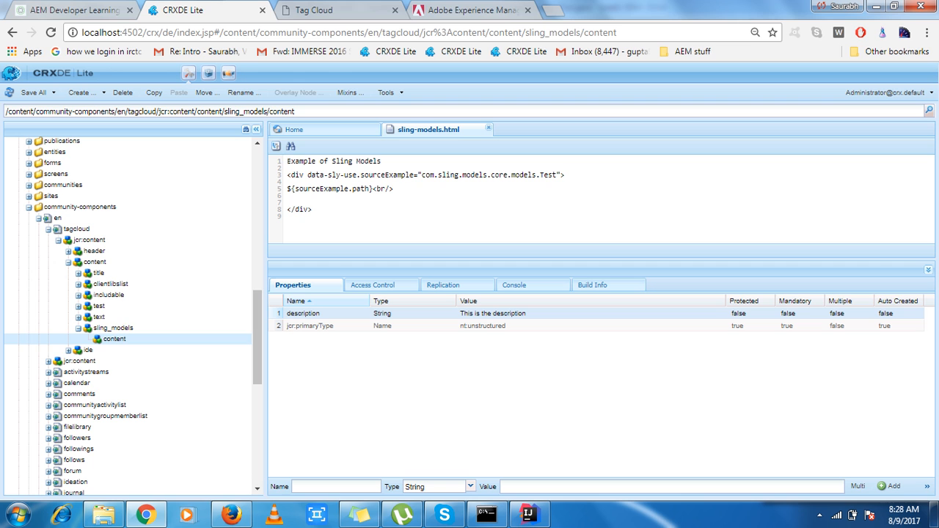
Step: Select the sling_models node to show its properties, then bring up the Test class in IntelliJ
{"action": "left_click", "coordinate": [112, 327]}
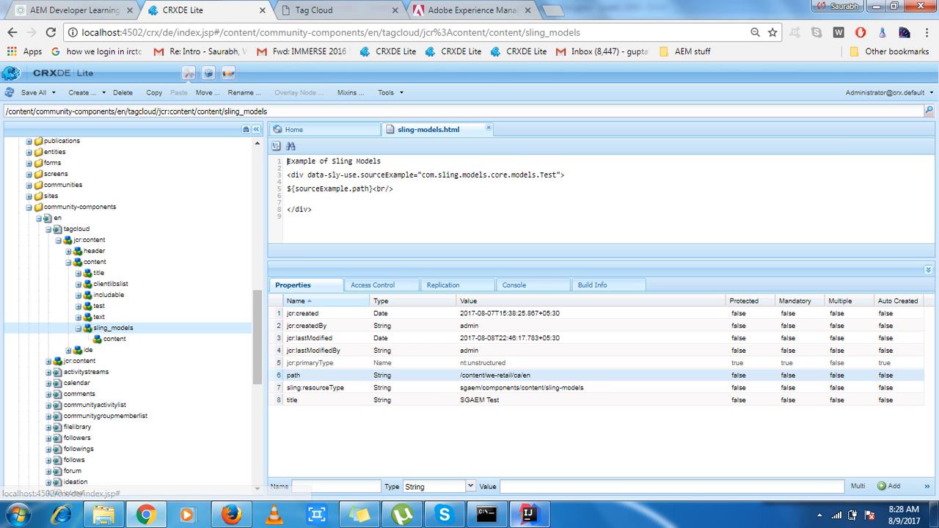
{"action": "left_click", "coordinate": [548, 512]}
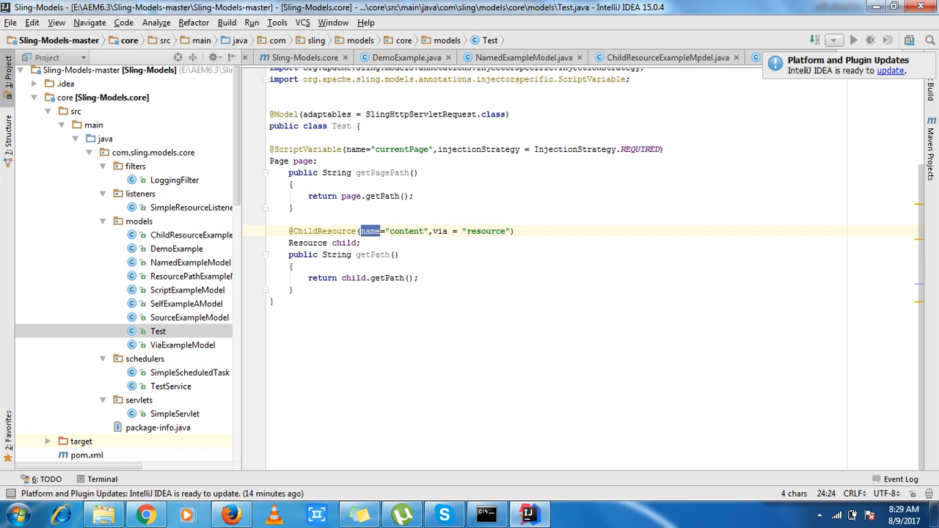
Step: Delete the old ScriptVariable and ChildResource code from the Test model
{"action": "left_click_drag", "start_coordinate": [270, 150], "coordinate": [293, 291]}
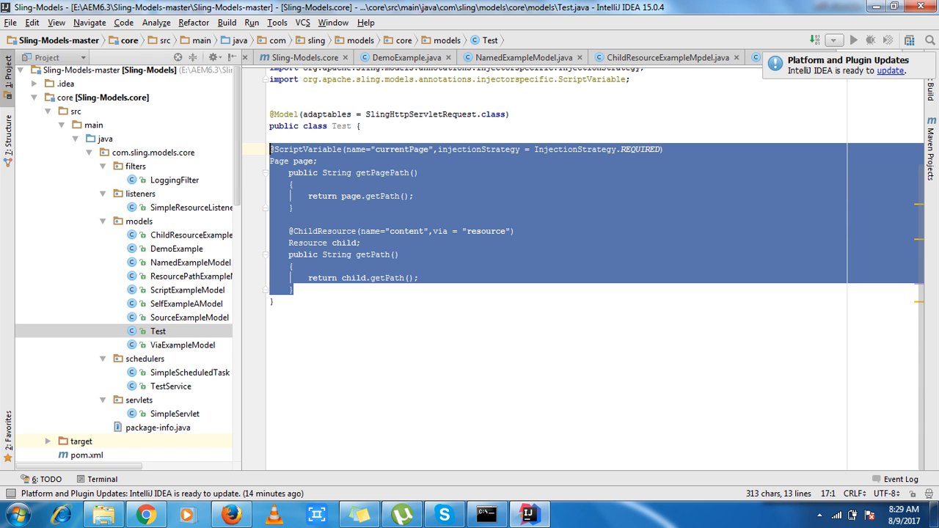
{"action": "key", "text": "Delete"}
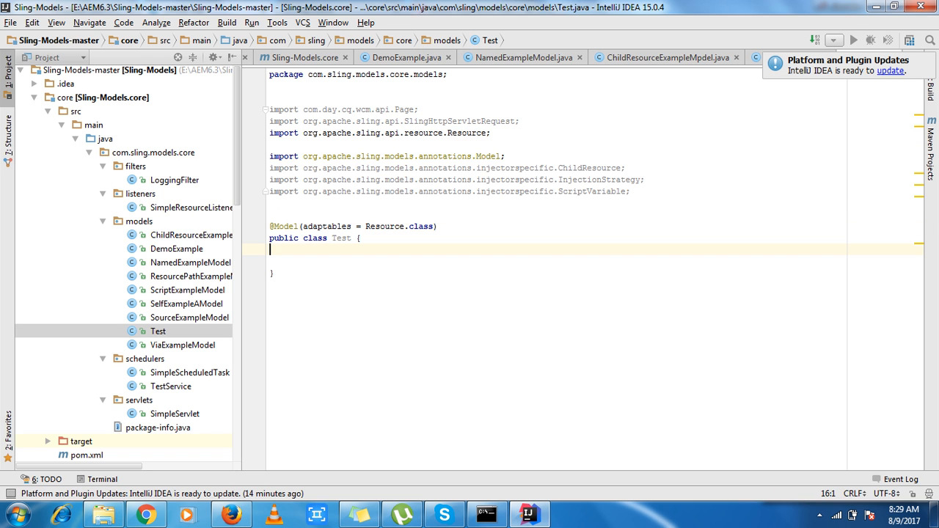
{"action": "type", "text": "@ValueMapValue"}
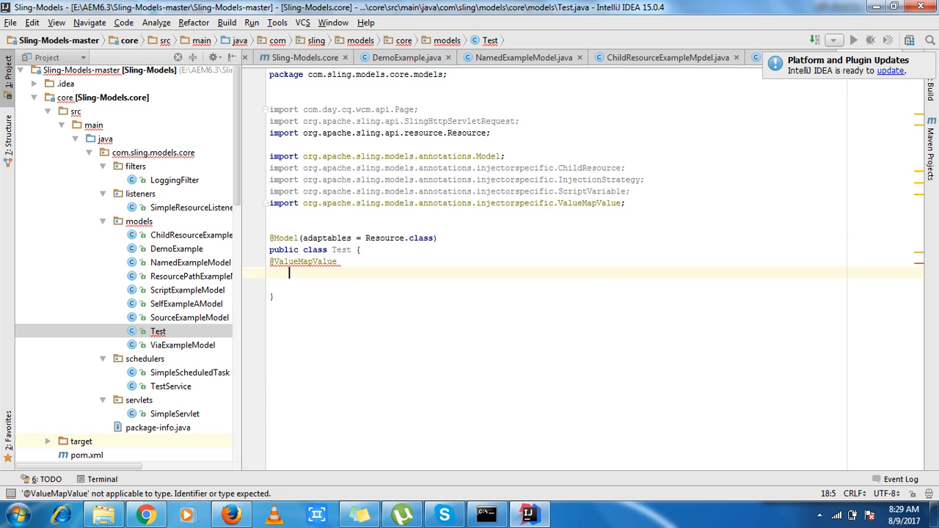
{"action": "type", "text": "String t"}
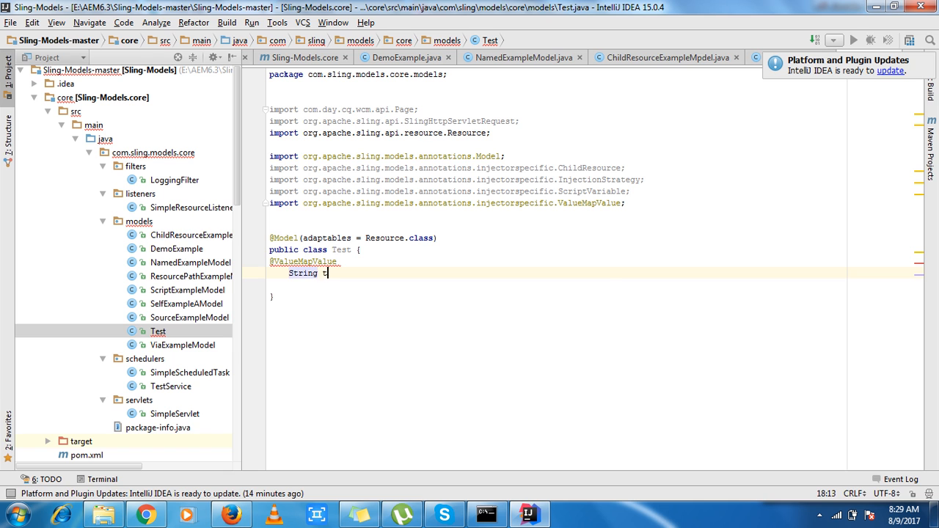
{"action": "type", "text": "itle;"}
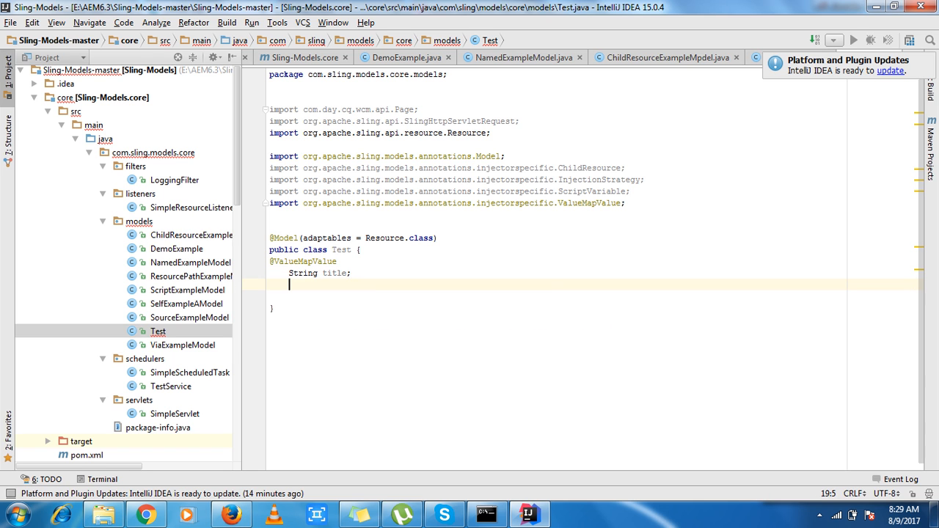
{"action": "type", "text": "public"}
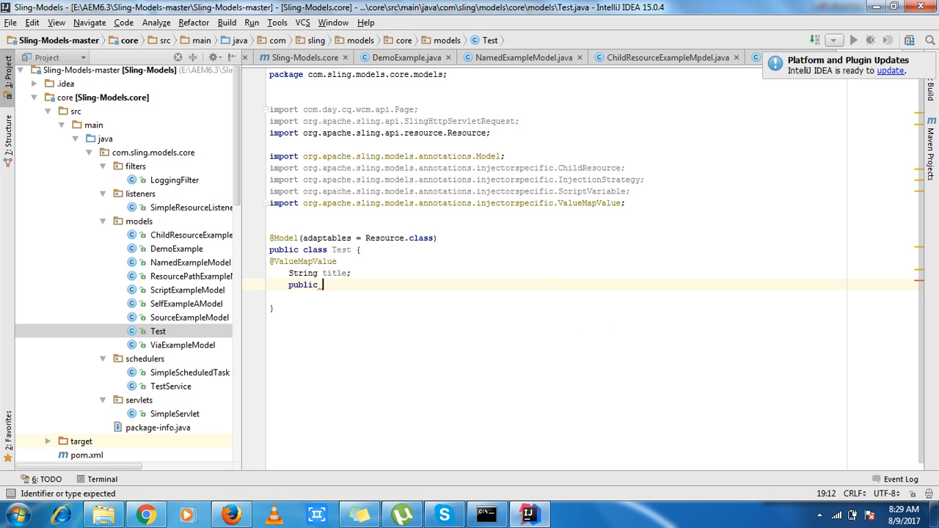
{"action": "type", "text": "String getTitle("}
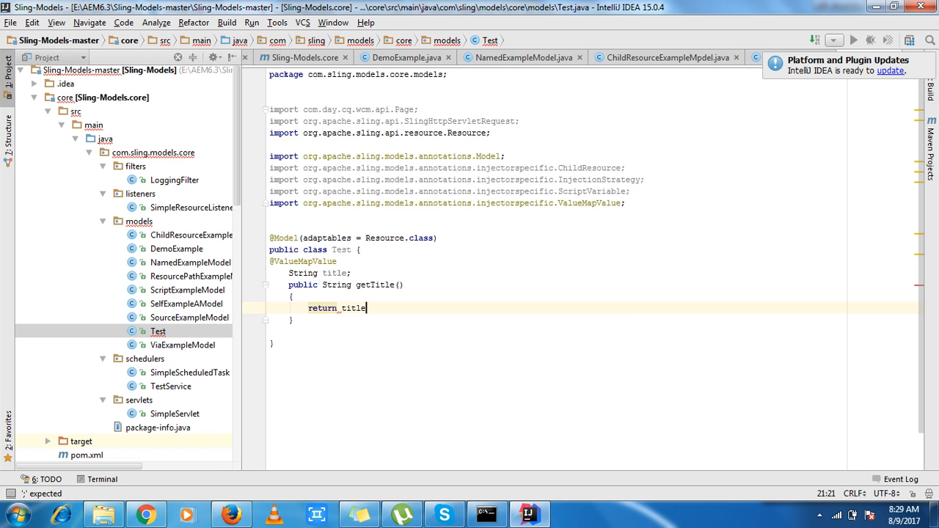
{"action": "type", "text": ";"}
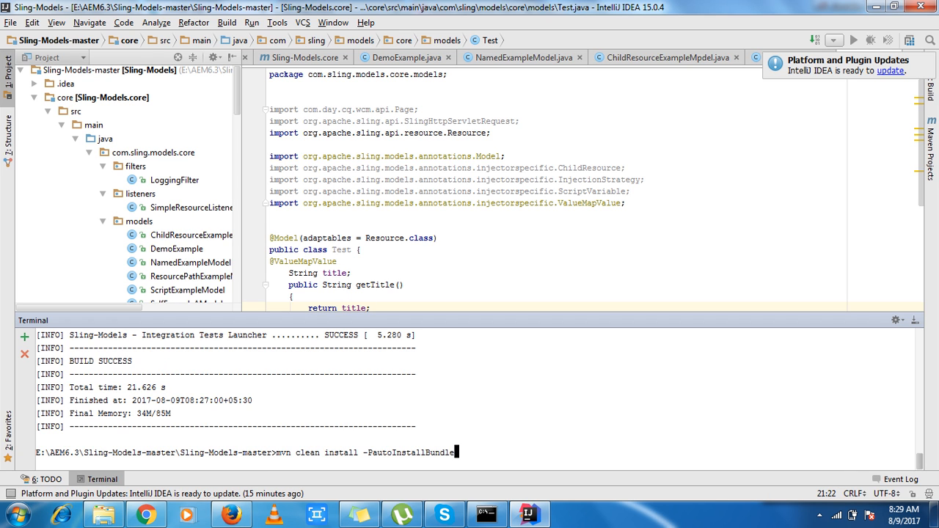
Step: Start the Maven build and change adaptables to SlingHttpServletRequest.class
{"action": "key", "text": "Enter"}
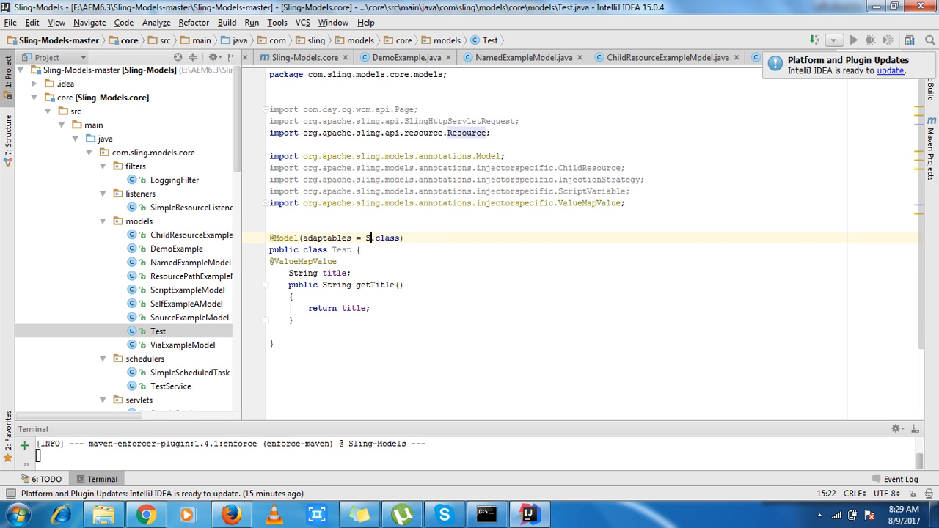
{"action": "type", "text": "lingHttpServletRequest"}
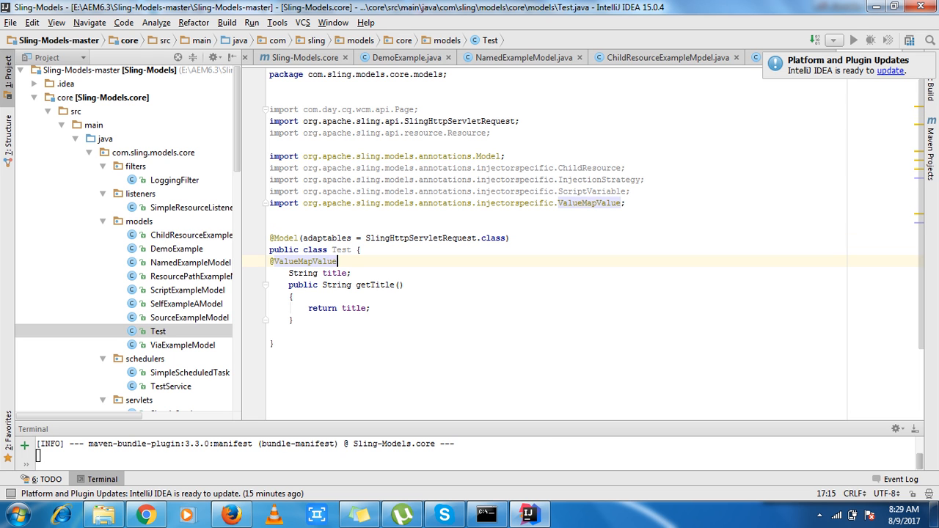
{"action": "type", "text": "(via=\"\")"}
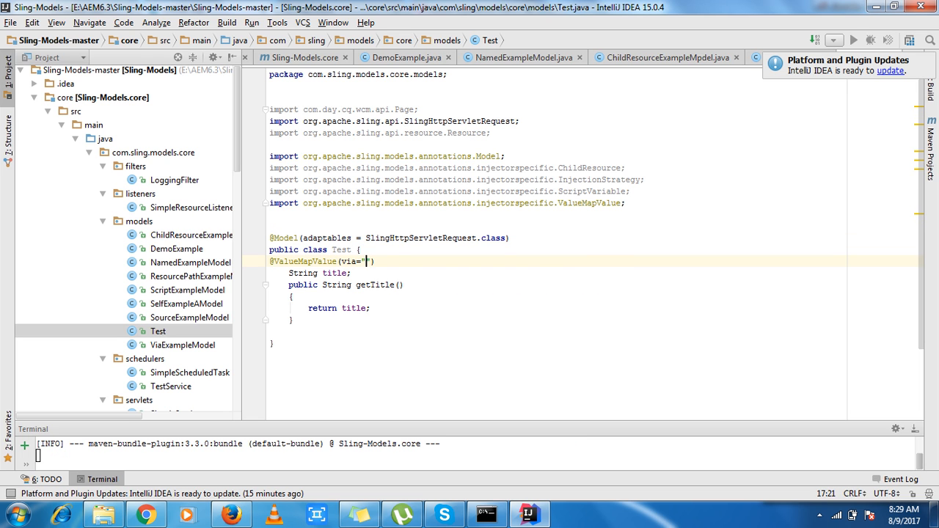
{"action": "type", "text": "resource"}
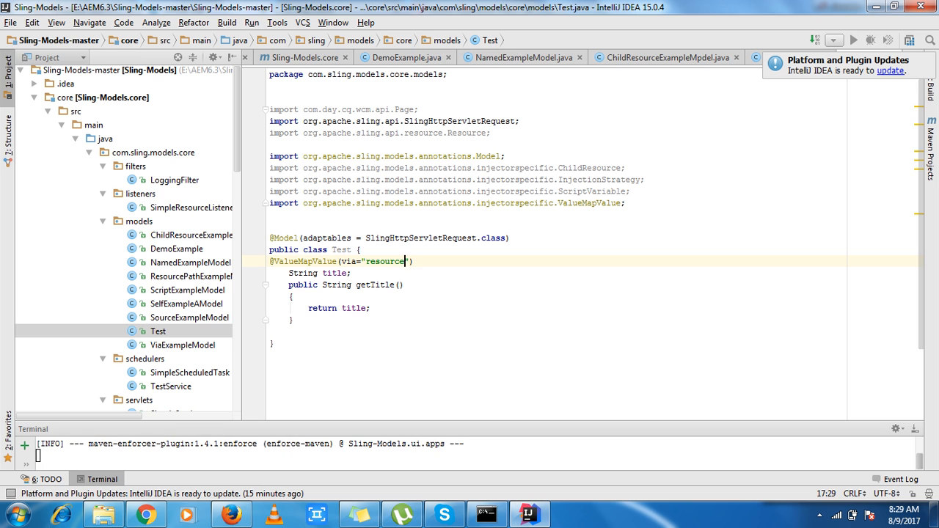
{"action": "type", "text": ","}
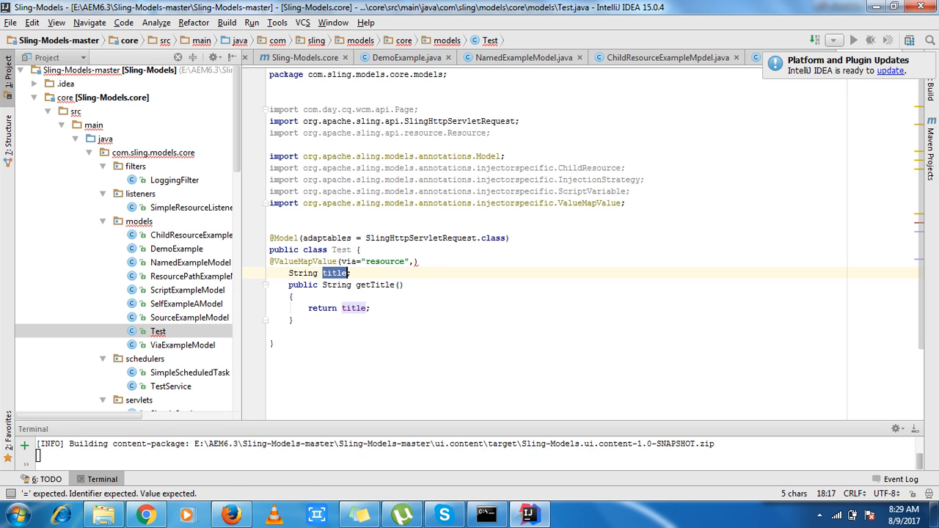
{"action": "type", "text": "name"}
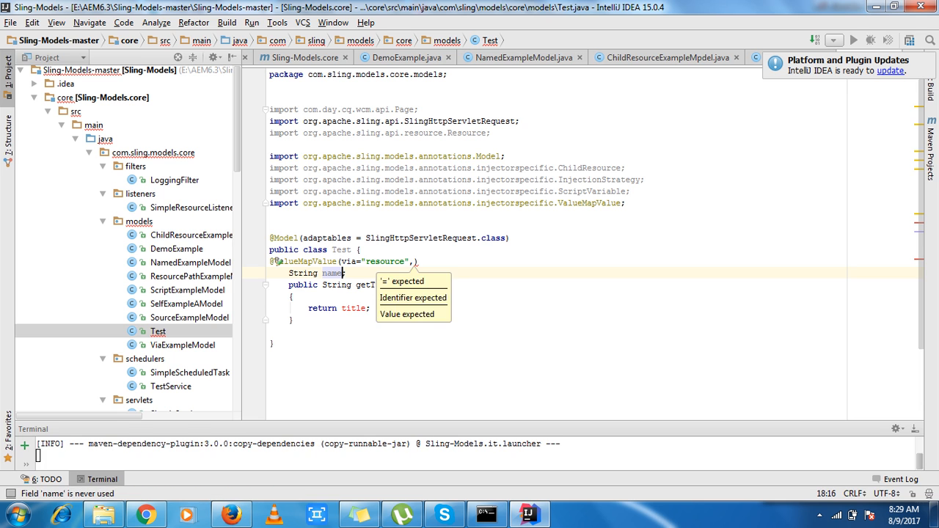
{"action": "type", "text": "pageTitle;"}
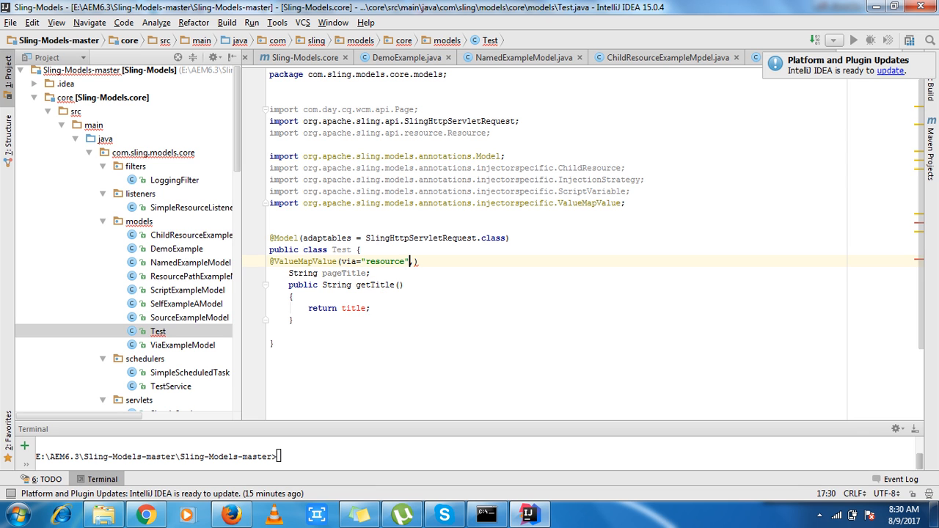
{"action": "type", "text": ",name ="}
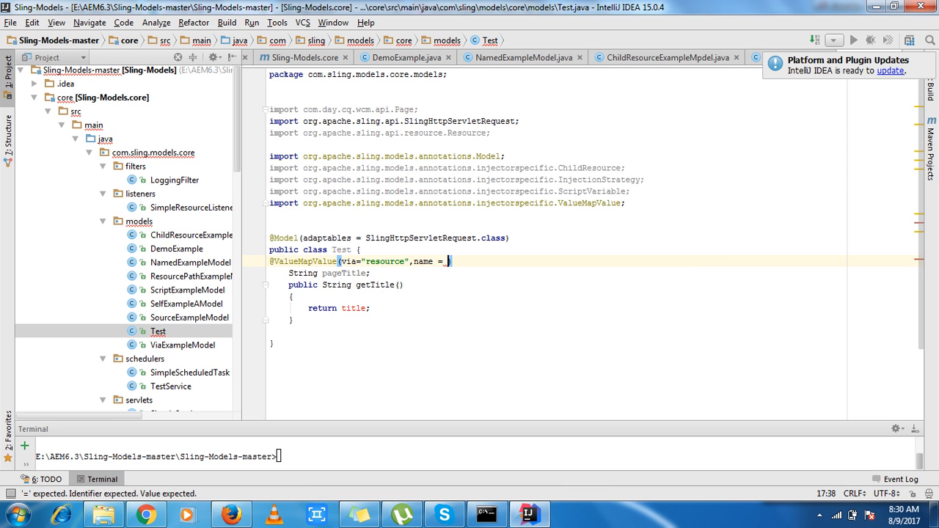
{"action": "type", "text": "\"title\""}
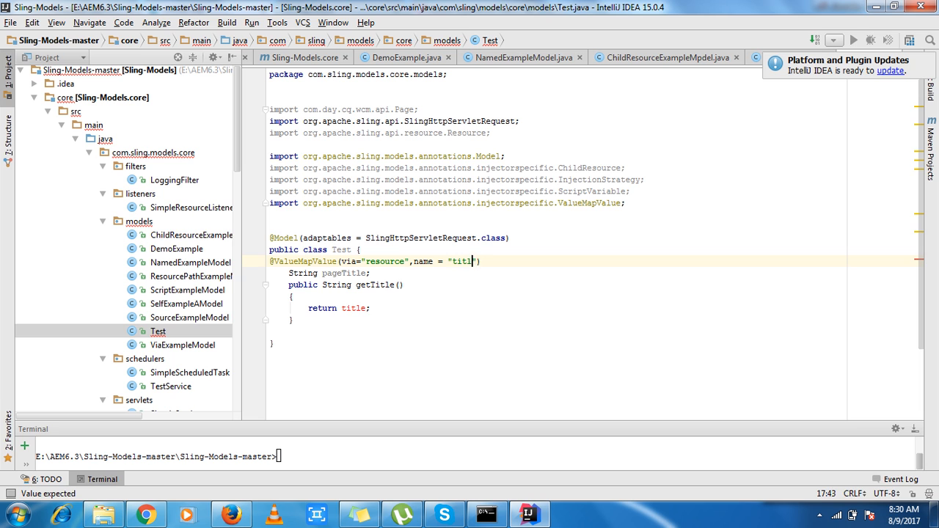
{"action": "type", "text": "e"}
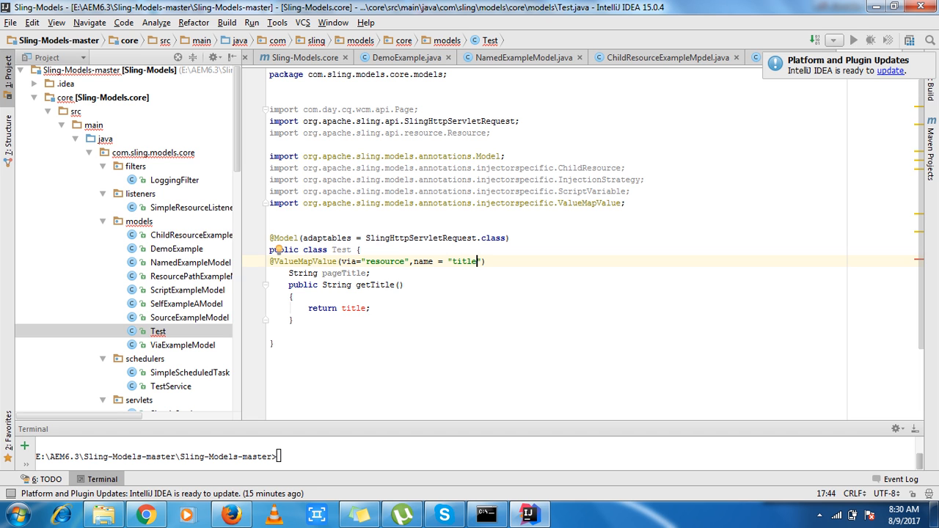
{"action": "double_click", "coordinate": [345, 273]}
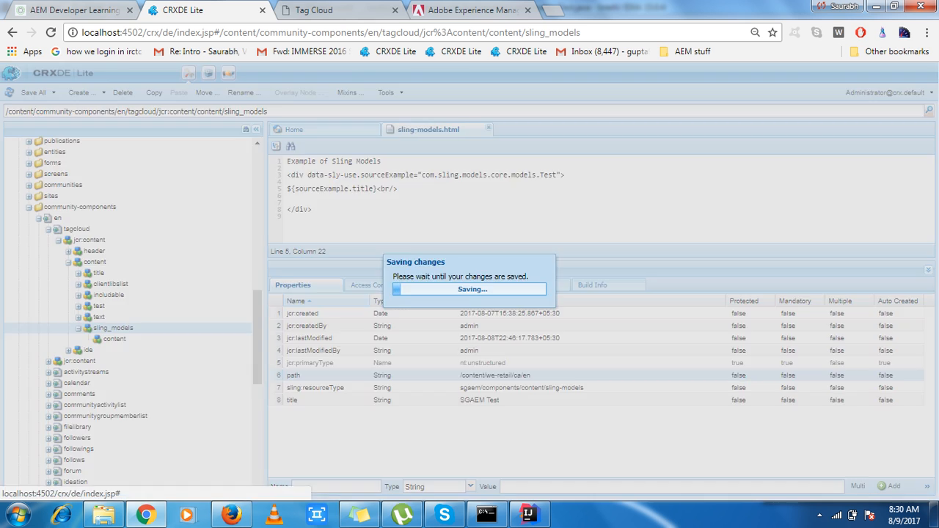
Step: View the Tag Cloud page rendering SGAEM Test and close the component's edit dialog
{"action": "left_click", "coordinate": [351, 10]}
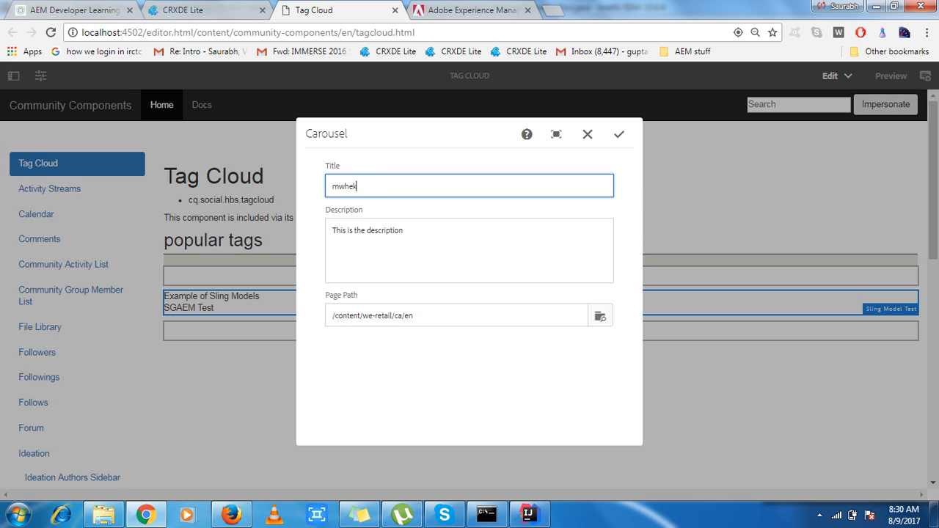
{"action": "left_click", "coordinate": [619, 135]}
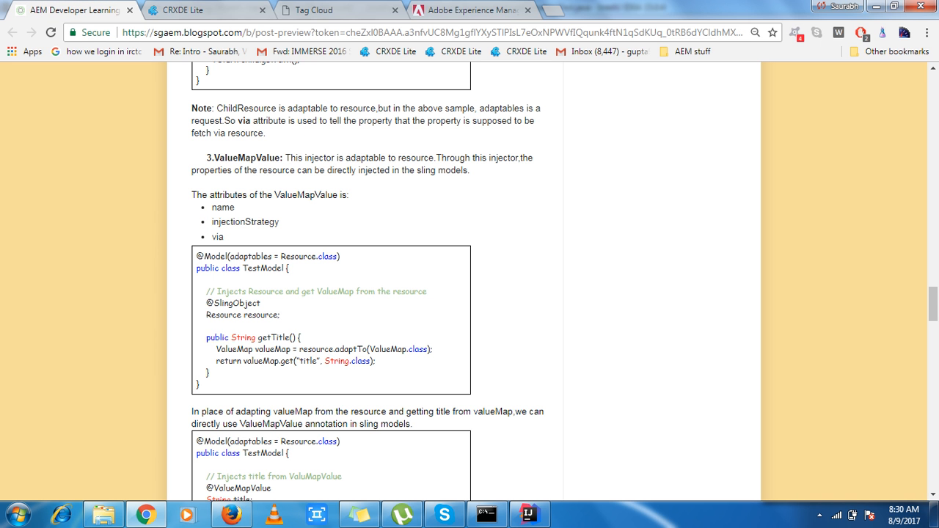
Step: Scroll through the blog's ResourcePath section, then return to Test.java in IntelliJ
{"action": "scroll", "scroll_direction": "down", "scroll_amount": 3}
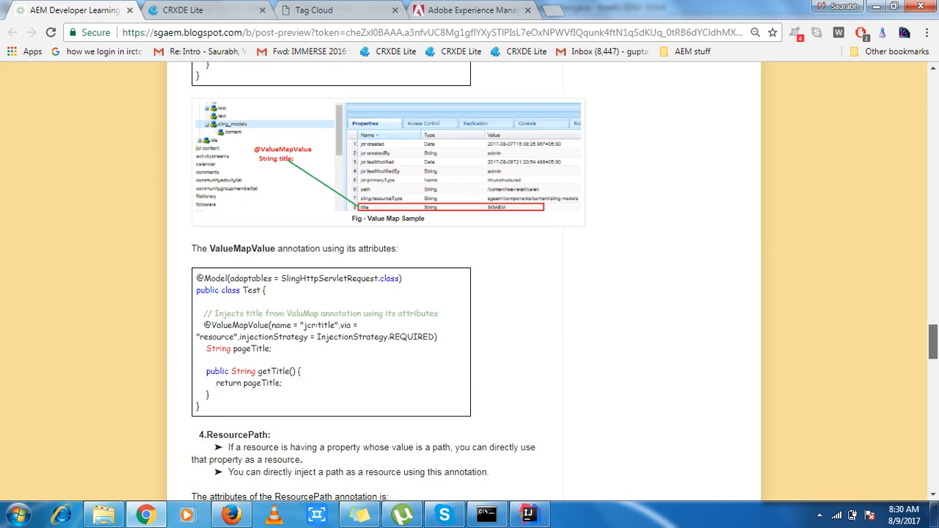
{"action": "scroll", "scroll_direction": "down", "scroll_amount": 3}
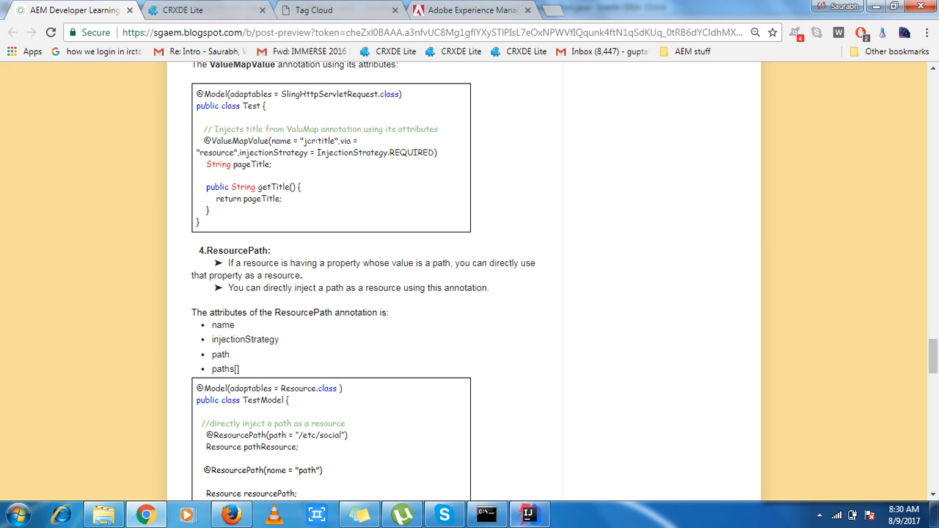
{"action": "left_click", "coordinate": [525, 514]}
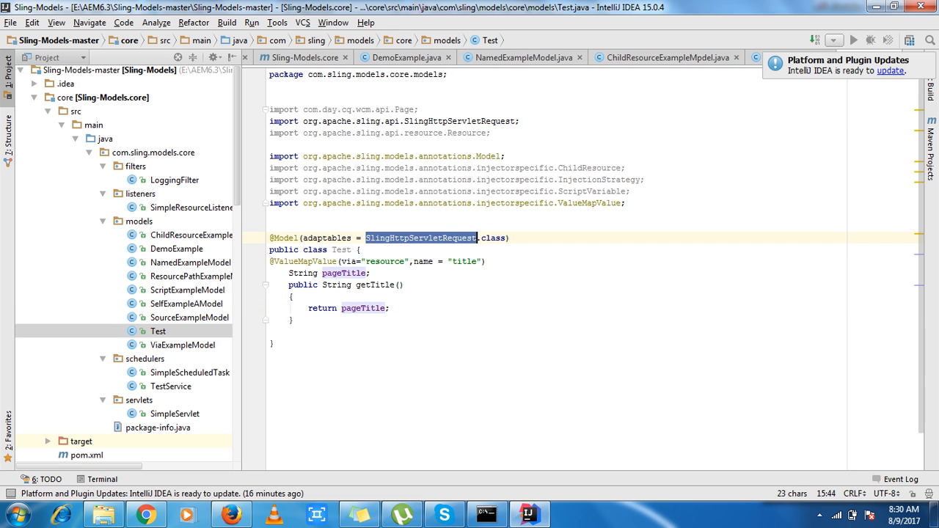
{"action": "type", "text": "Resource"}
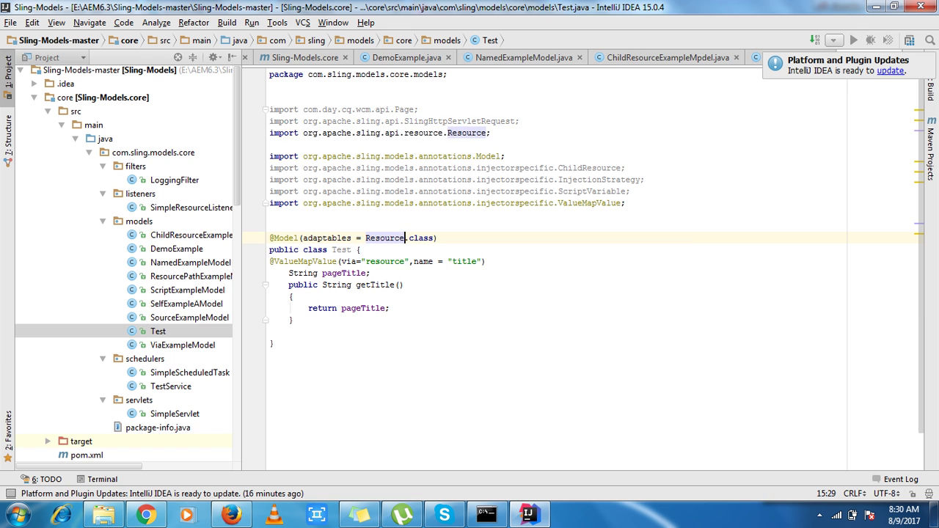
{"action": "left_click_drag", "start_coordinate": [270, 261], "coordinate": [291, 320]}
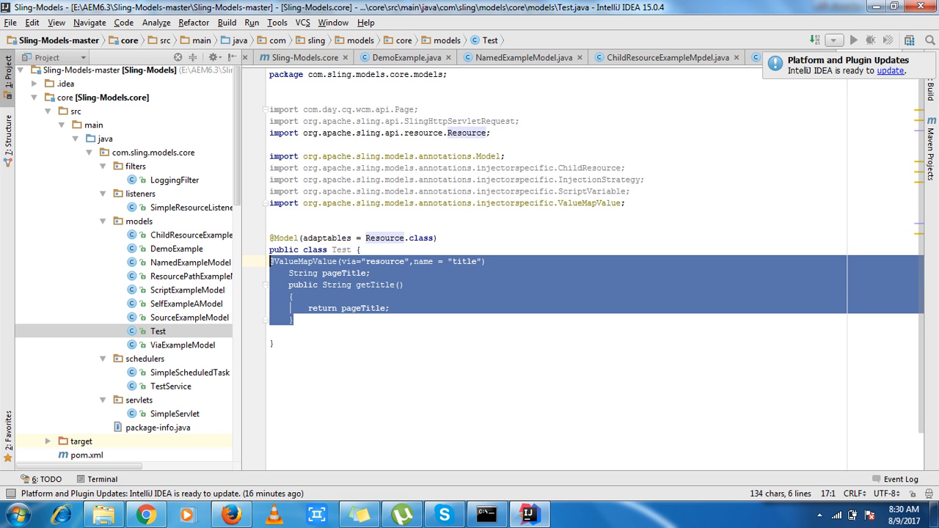
{"action": "type", "text": "@"}
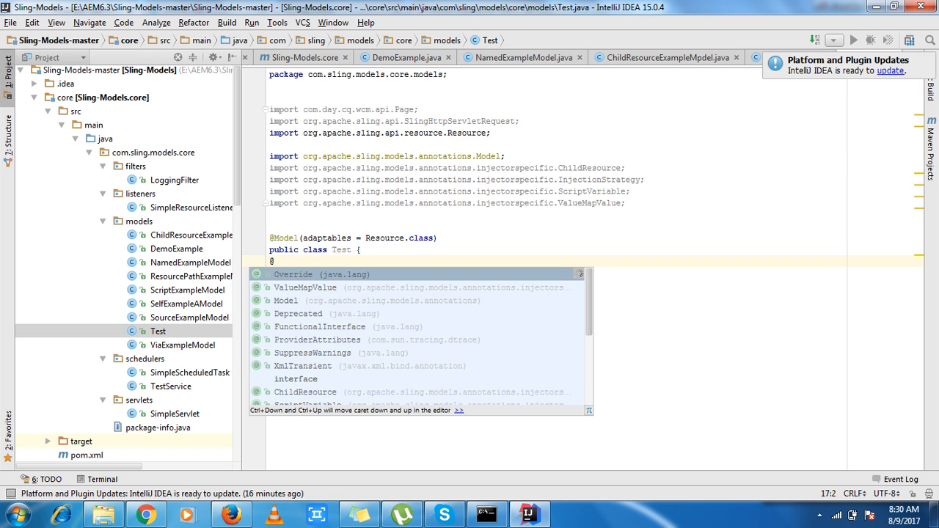
{"action": "type", "text": "Res"}
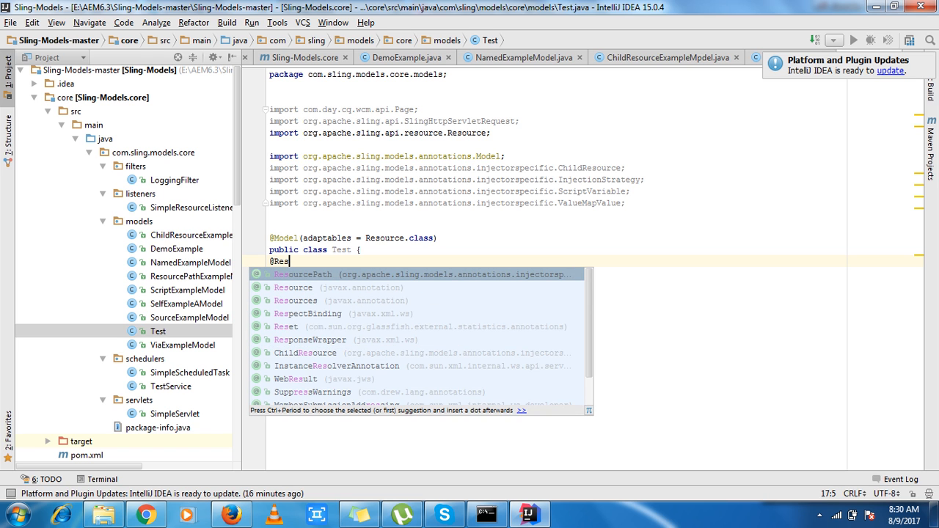
{"action": "type", "text": "ource"}
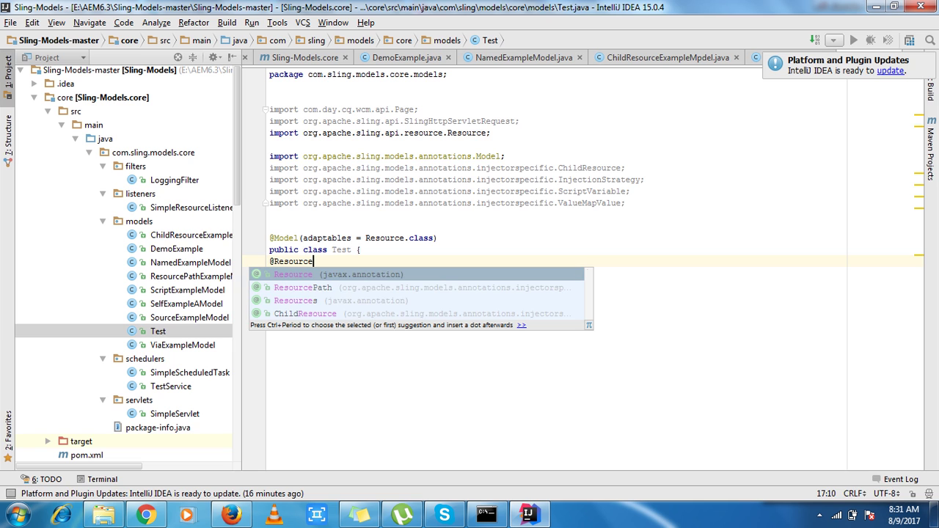
{"action": "left_click", "coordinate": [307, 287]}
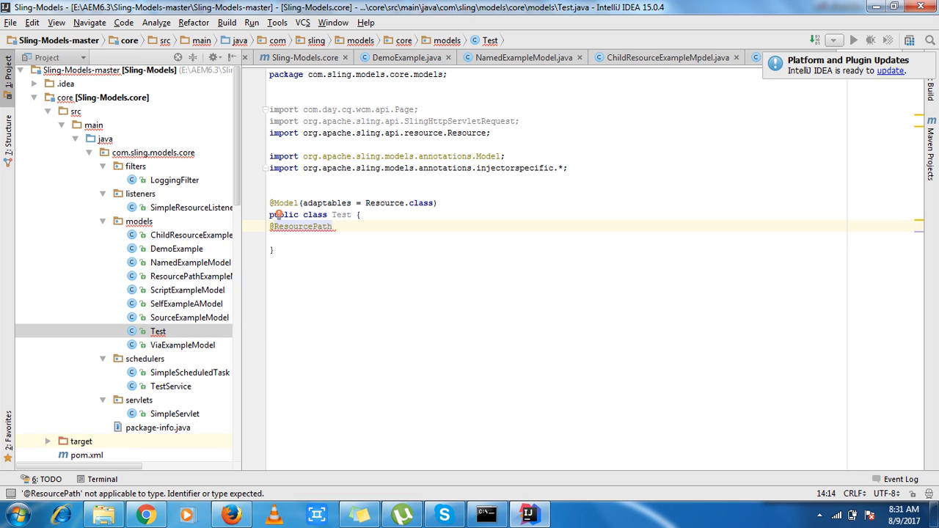
{"action": "type", "text": "()"}
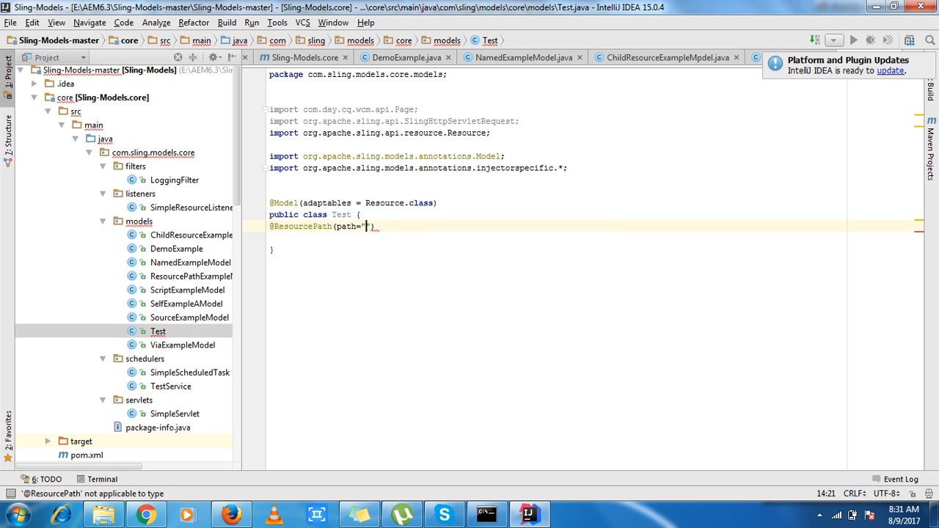
{"action": "type", "text": "/etc/social"}
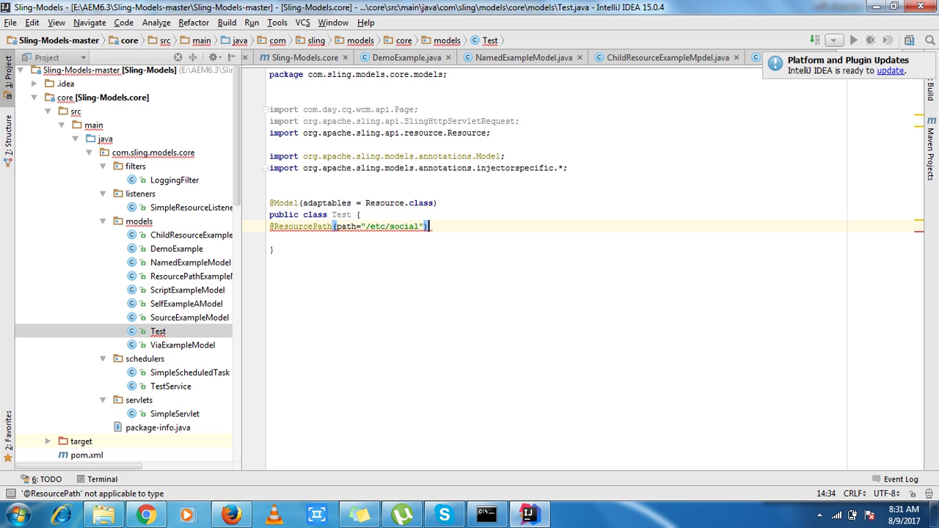
{"action": "type", "text": "Resource"}
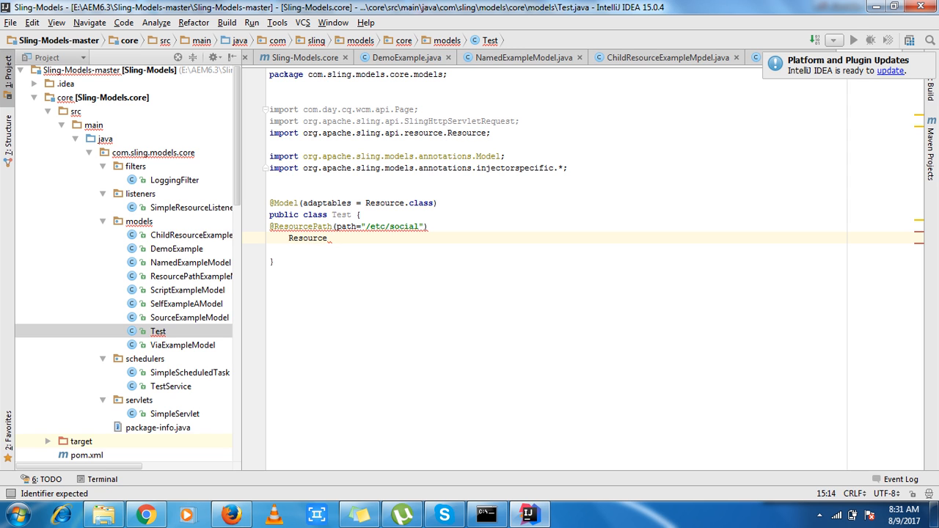
{"action": "type", "text": "socialResource;"}
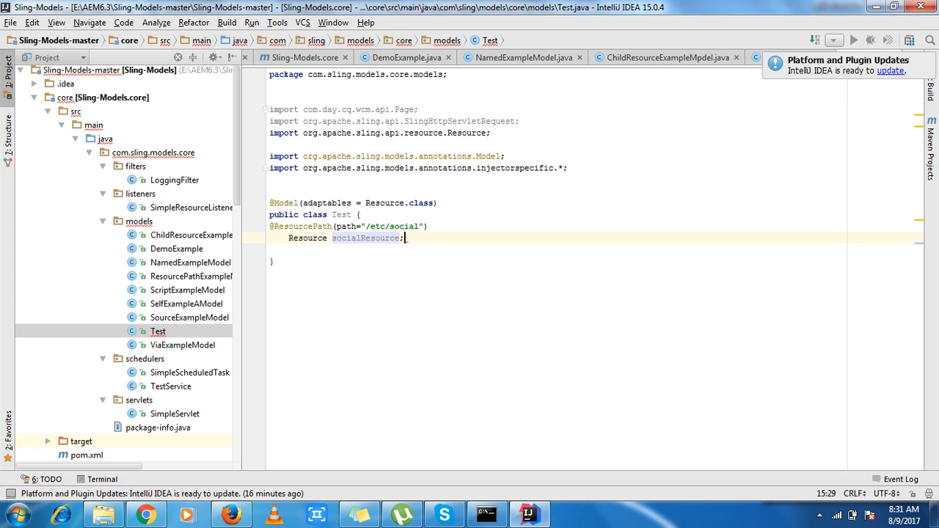
{"action": "type", "text": "@R"}
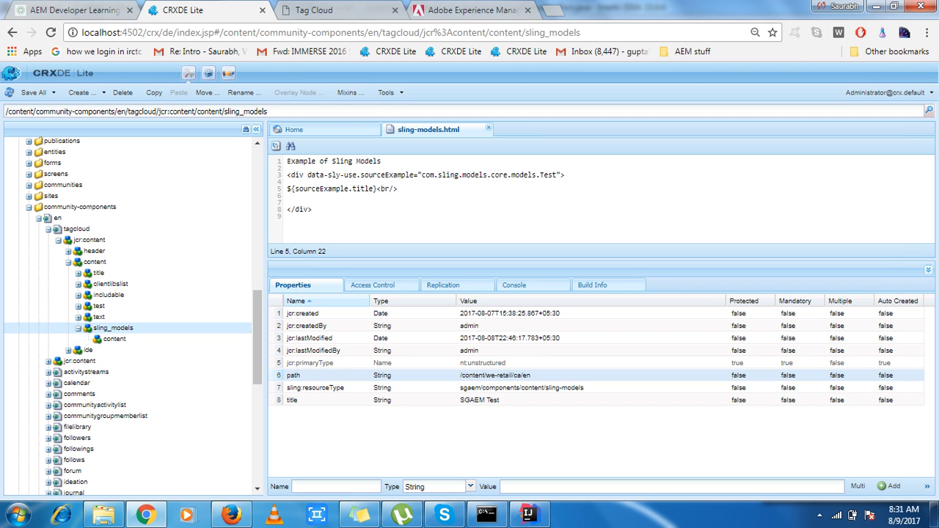
{"action": "left_click", "coordinate": [331, 15]}
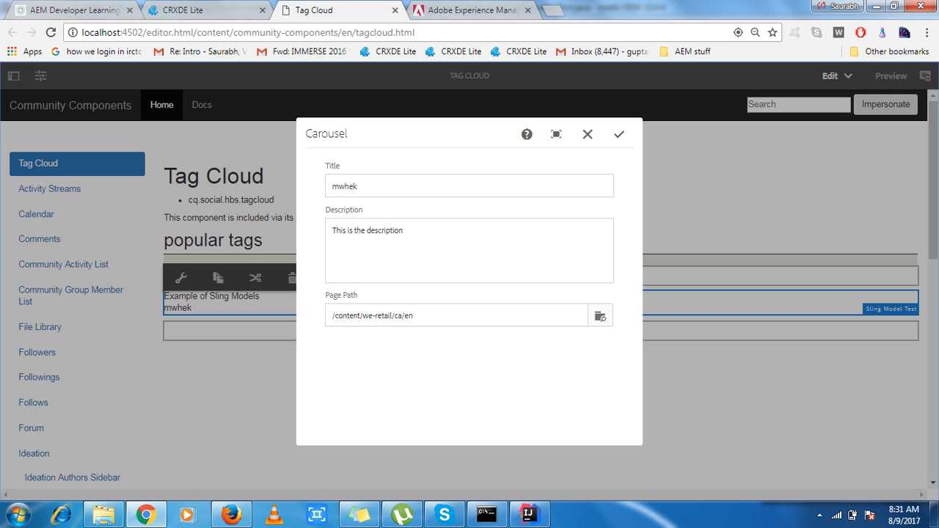
{"action": "left_click", "coordinate": [599, 314]}
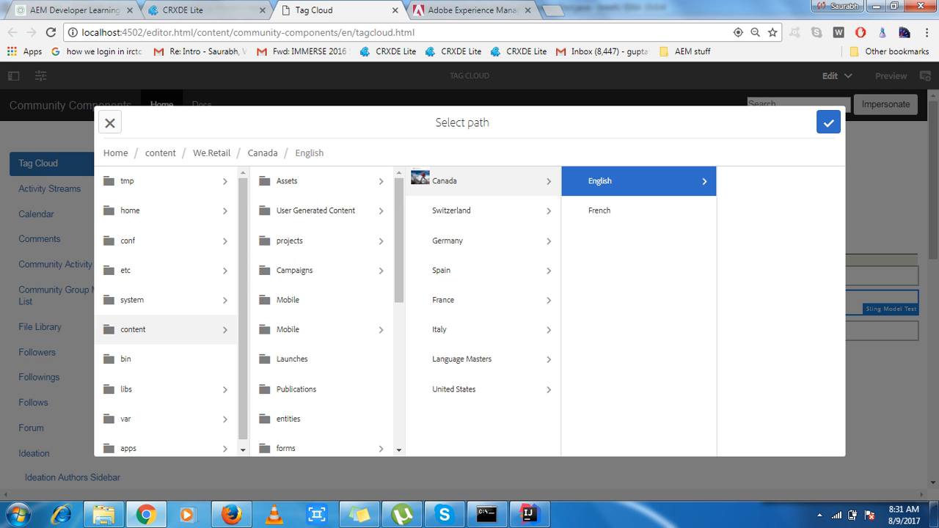
{"action": "left_click", "coordinate": [828, 122]}
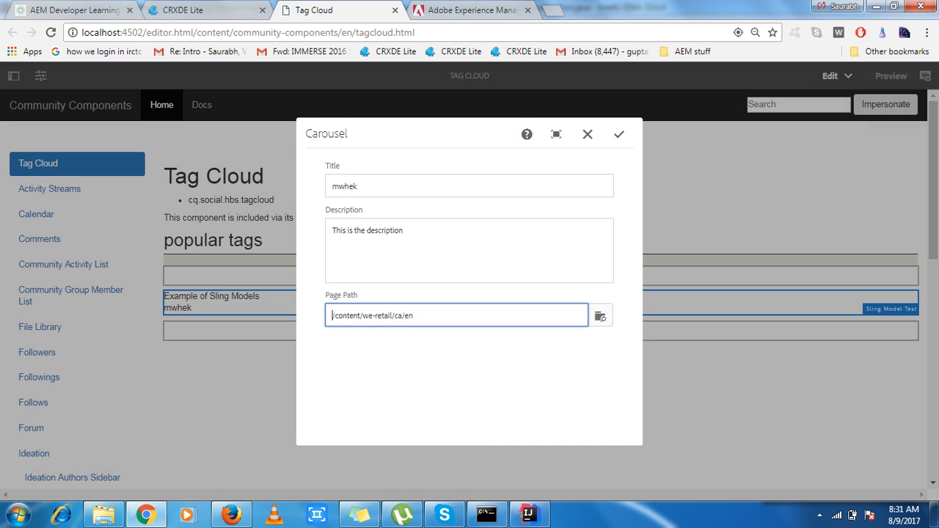
{"action": "left_click", "coordinate": [194, 9]}
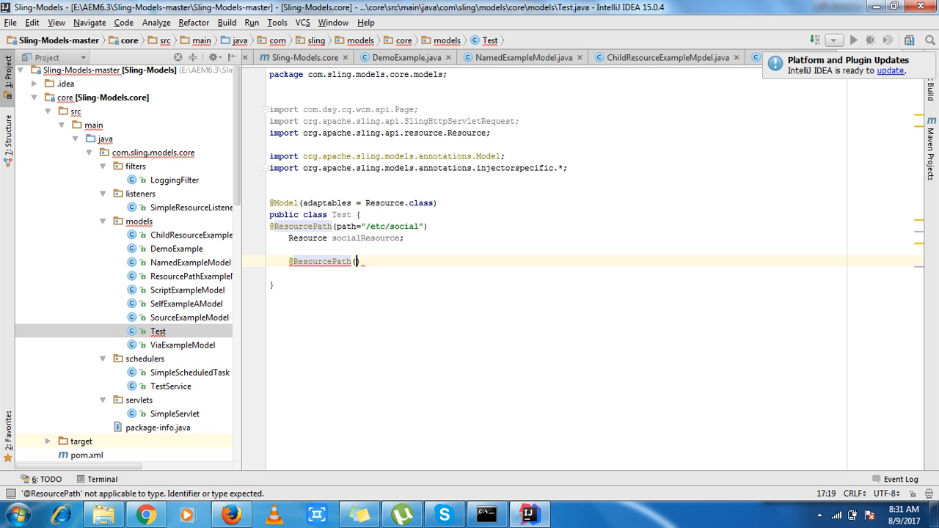
Step: Add name="path" to the annotation and a getSocialResource() returning socialResource.getPath()
{"action": "type", "text": "name"}
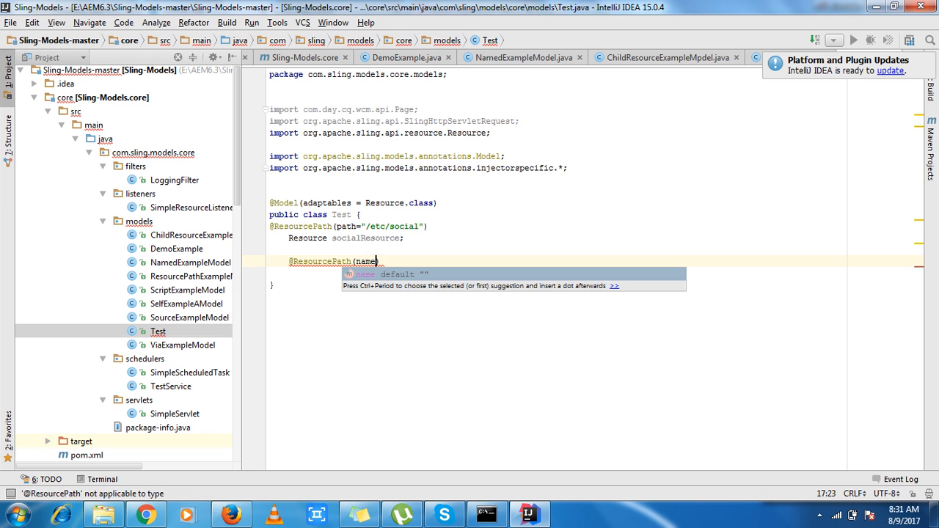
{"action": "type", "text": "= \"path\""}
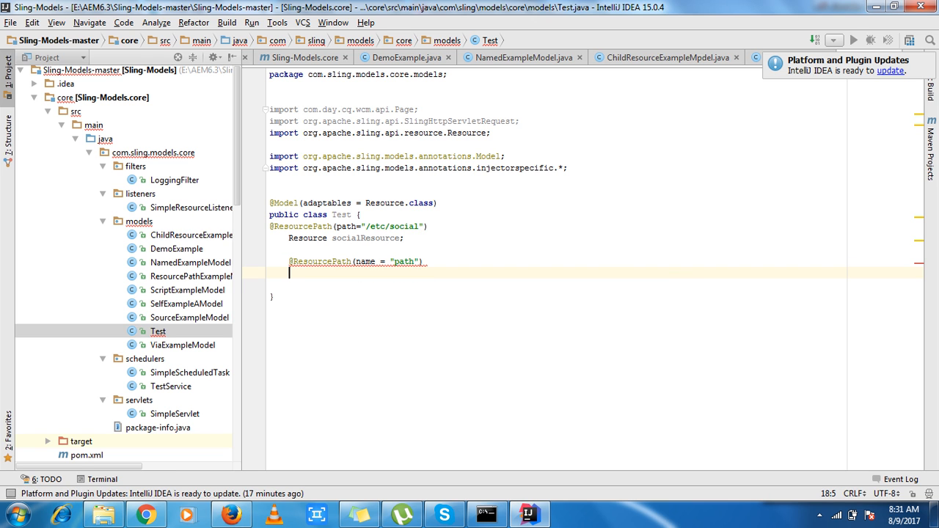
{"action": "type", "text": "Resource path;"}
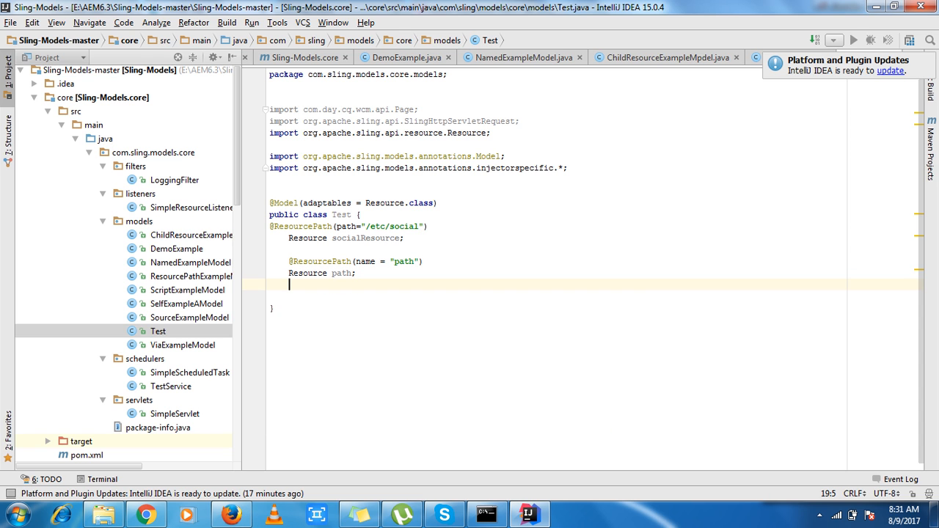
{"action": "type", "text": "public String get"}
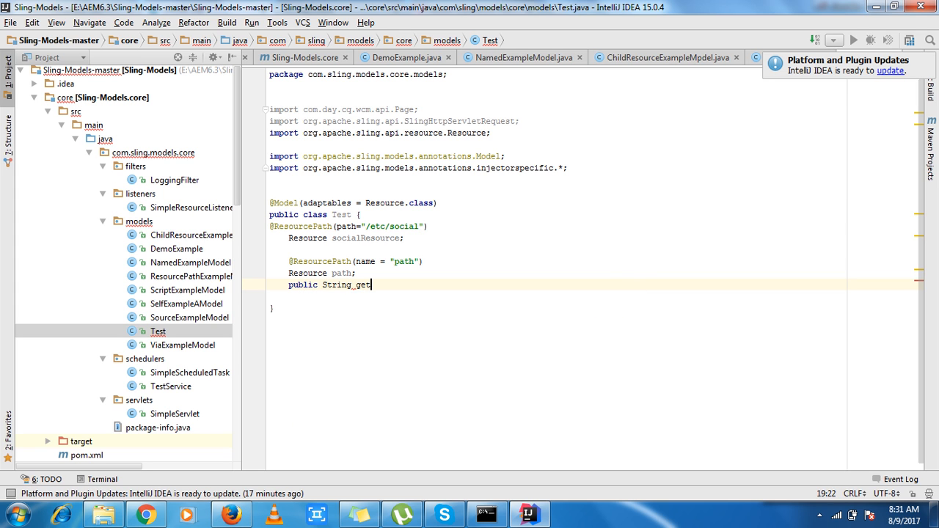
{"action": "type", "text": "Social"}
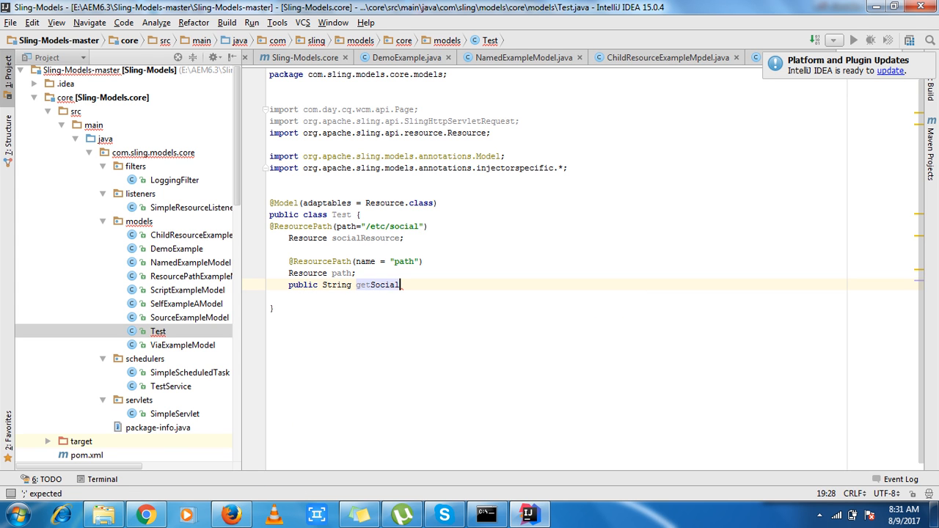
{"action": "type", "text": "Resource()"}
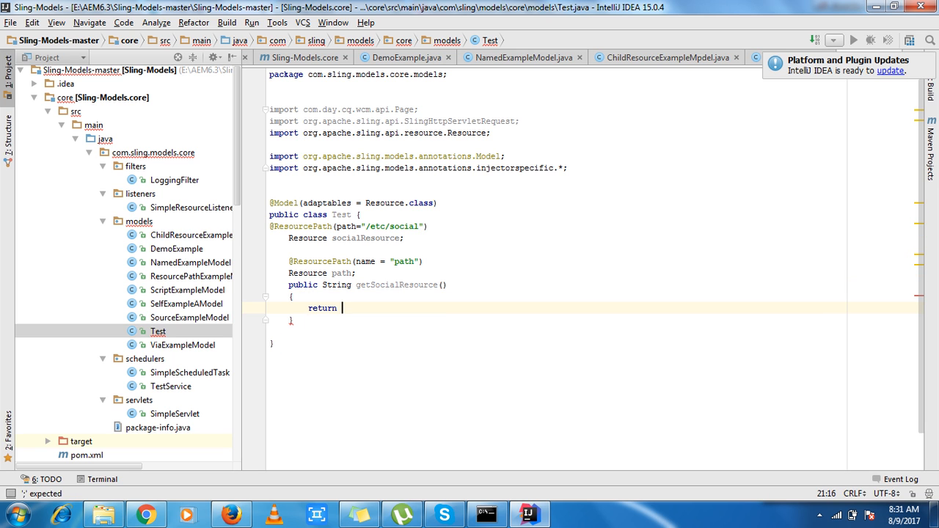
{"action": "type", "text": "socialResource."}
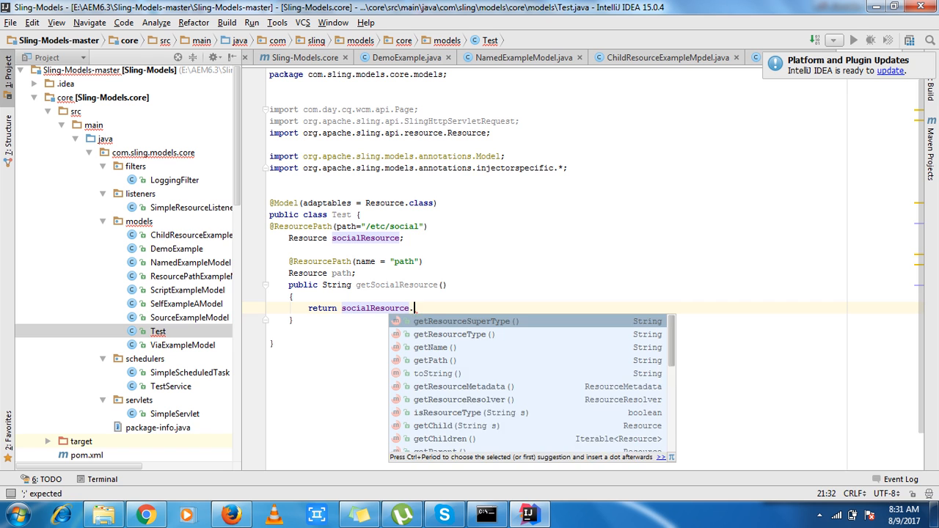
{"action": "left_click", "coordinate": [438, 361]}
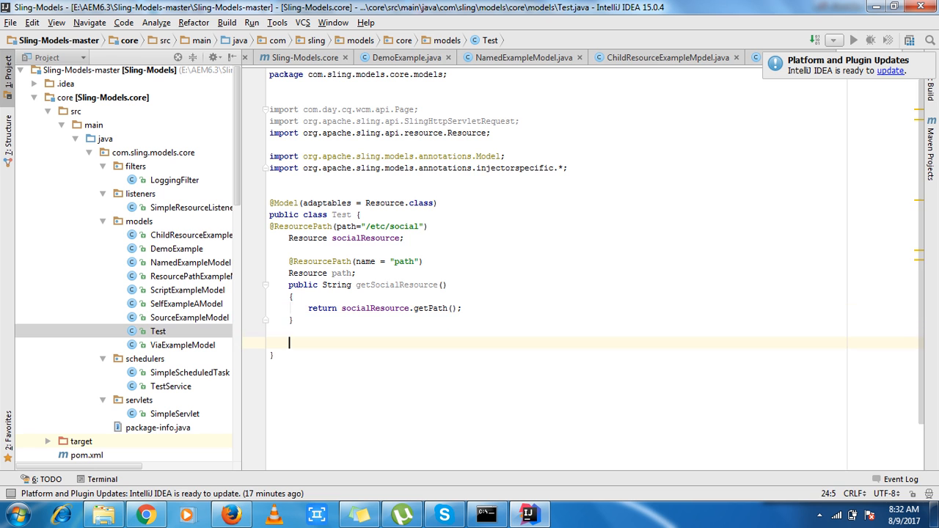
Step: Add public String getPath() returning the injected resource's getPath()
{"action": "type", "text": "public String get"}
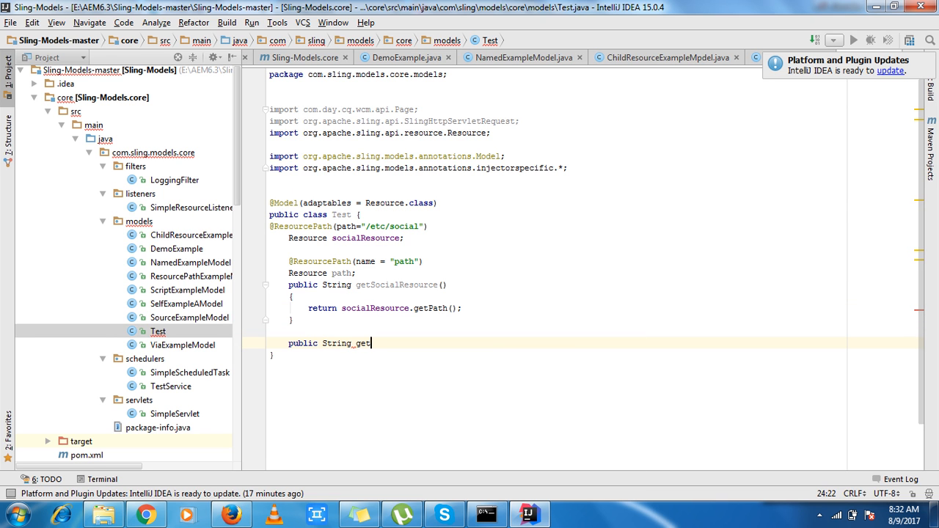
{"action": "type", "text": "Path()"}
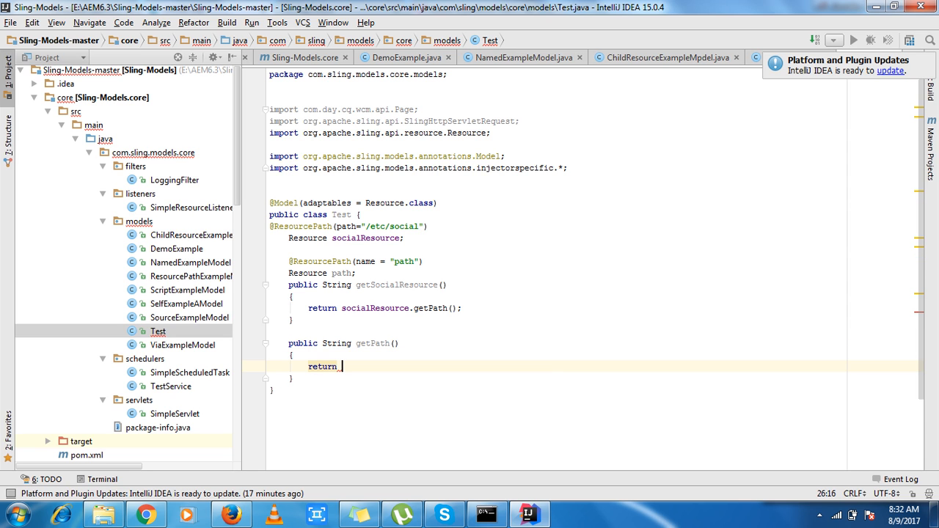
{"action": "type", "text": "pat"}
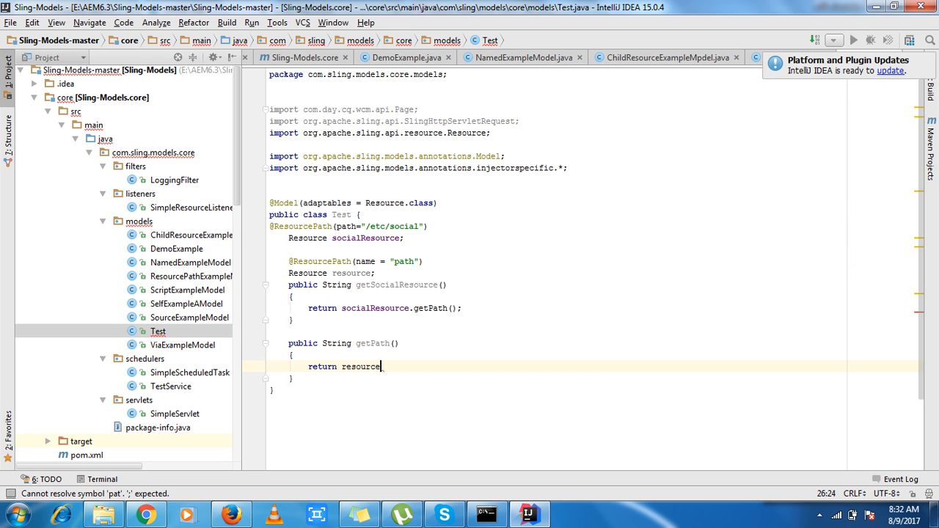
{"action": "type", "text": ".getP"}
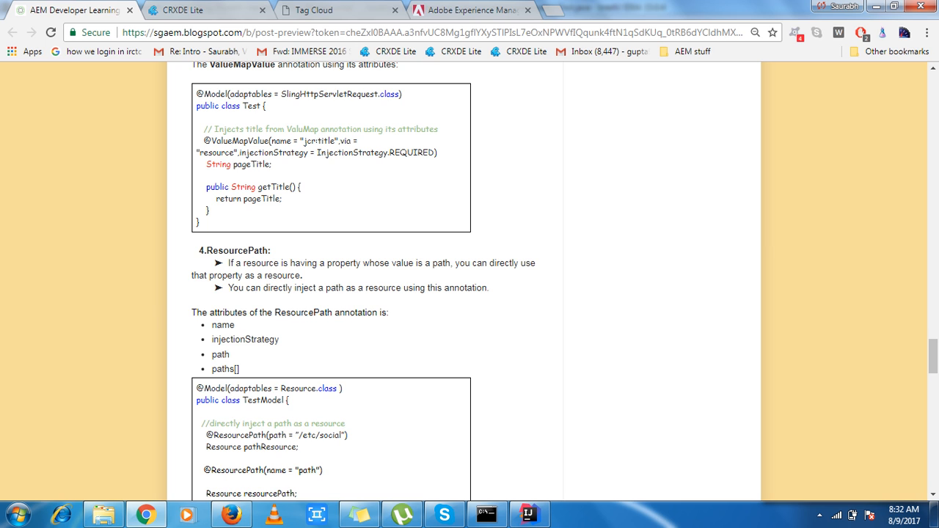
Step: Bring up the blog's ResourcePath attributes, example code and path-resolution figure
{"action": "left_click", "coordinate": [543, 512]}
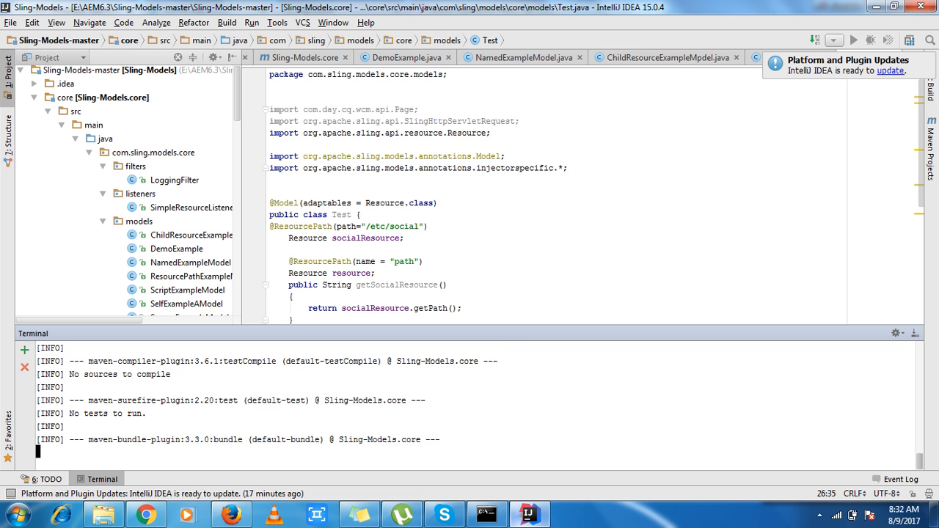
{"action": "double_click", "coordinate": [405, 261]}
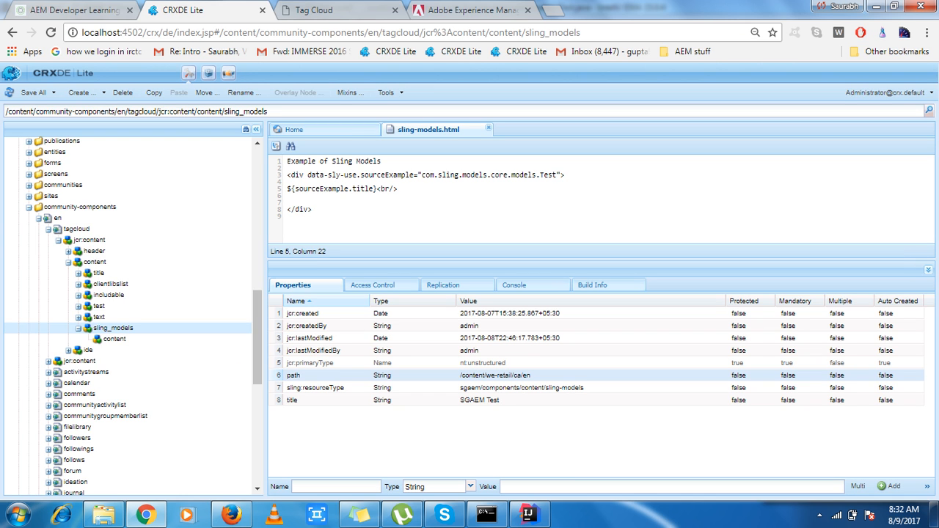
{"action": "double_click", "coordinate": [294, 375]}
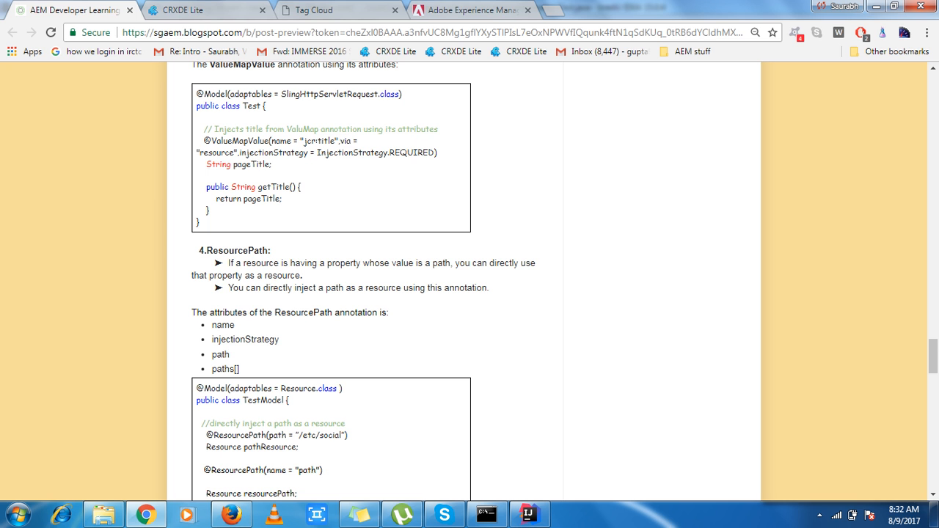
{"action": "scroll", "scroll_direction": "down", "scroll_amount": 3}
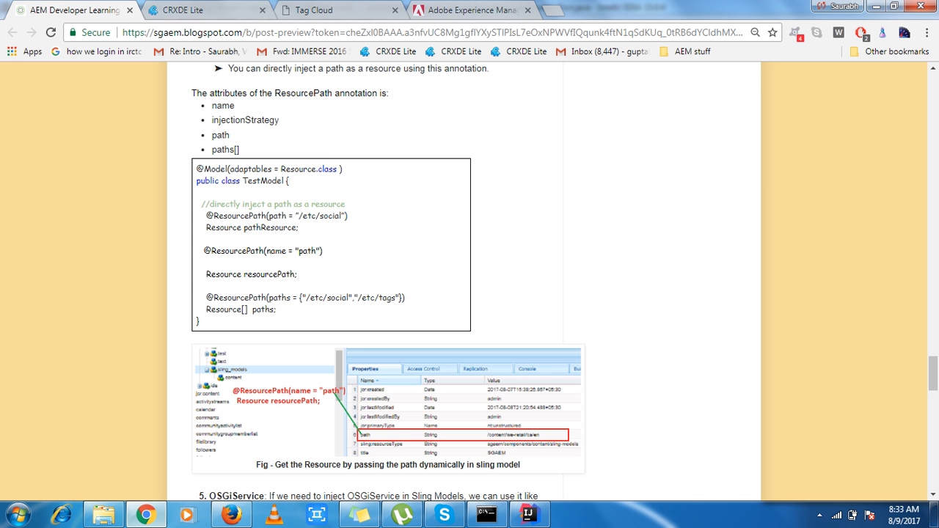
Step: Edit sling-models.html line 3 to ${sourceExample.path}<br/> in CRXDE Lite
{"action": "left_click", "coordinate": [183, 13]}
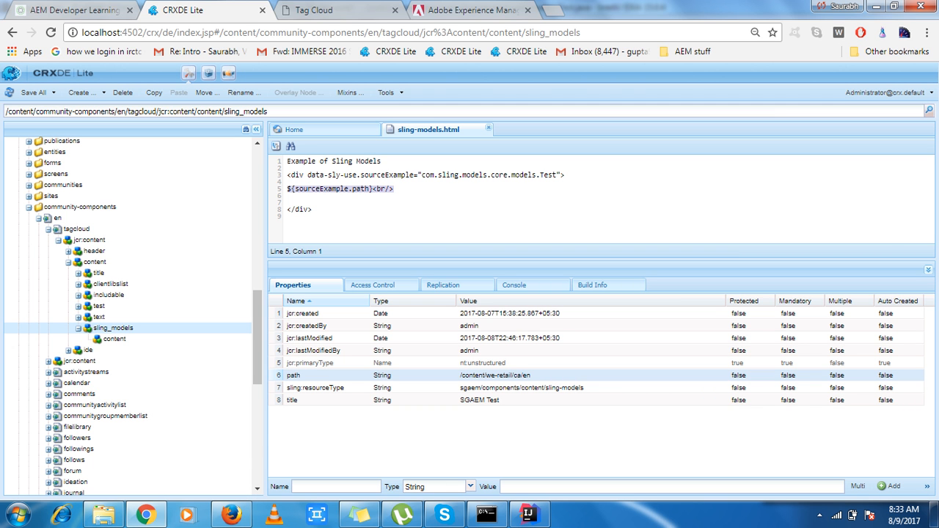
{"action": "type", "text": "${sourceExample.path}<br/>"}
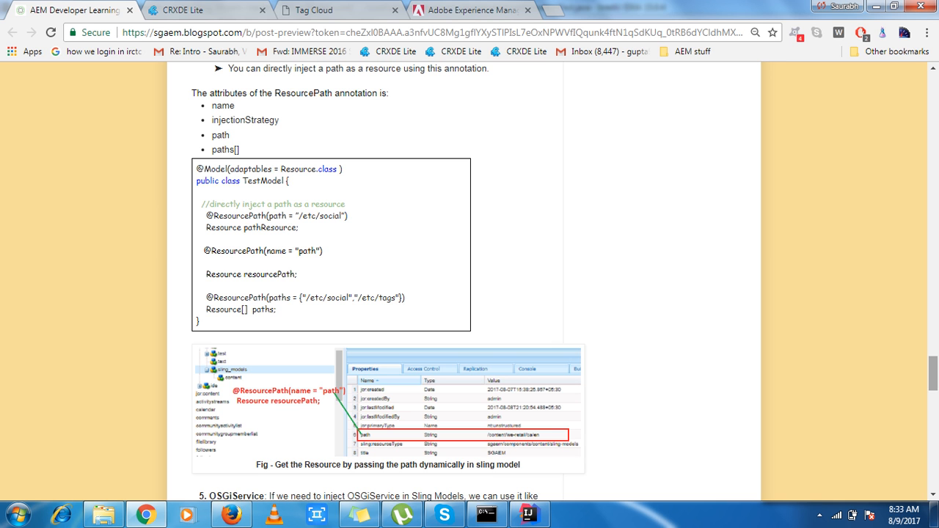
{"action": "scroll", "scroll_direction": "down", "scroll_amount": 3}
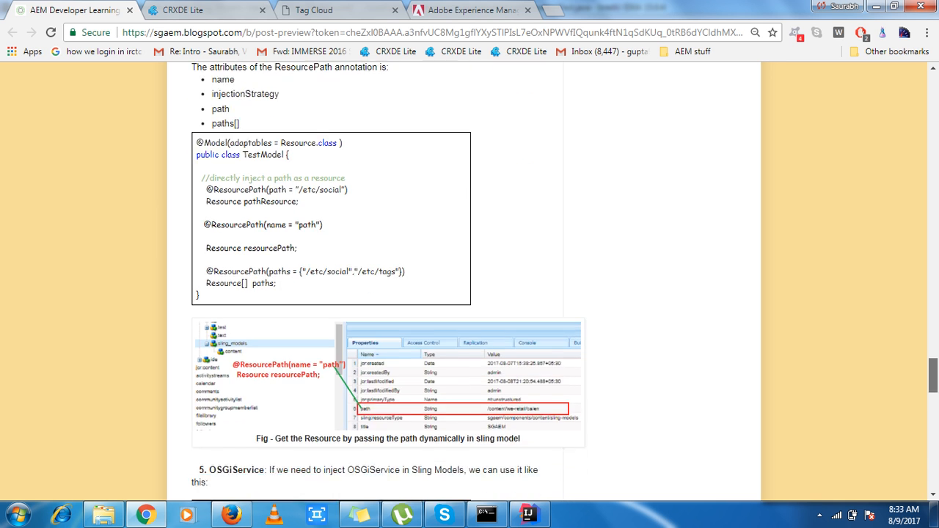
{"action": "scroll", "scroll_direction": "down", "scroll_amount": 3}
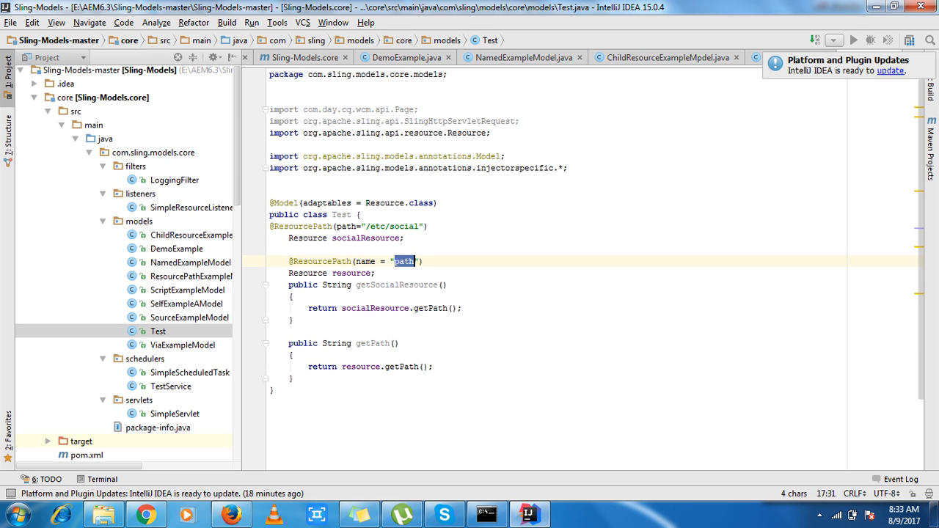
{"action": "left_click_drag", "start_coordinate": [288, 238], "coordinate": [290, 378]}
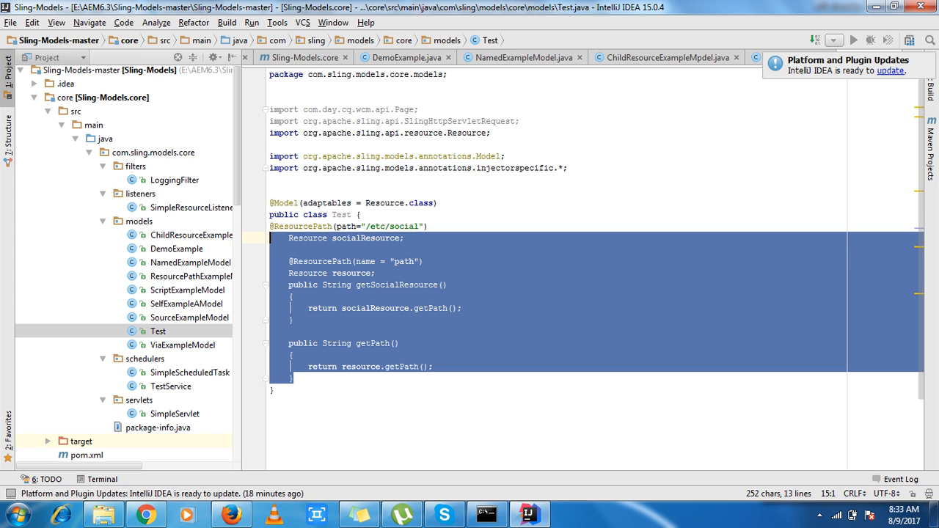
{"action": "key", "text": "Delete"}
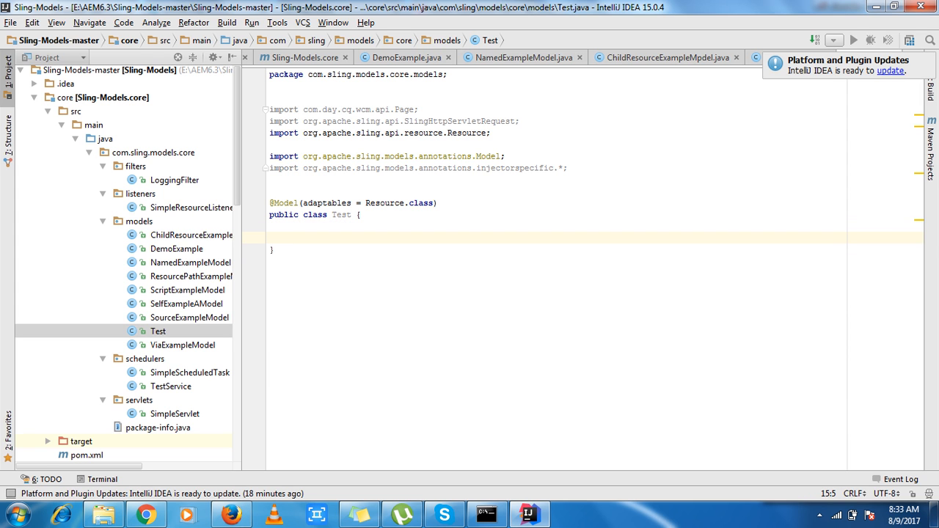
{"action": "double_click", "coordinate": [170, 386]}
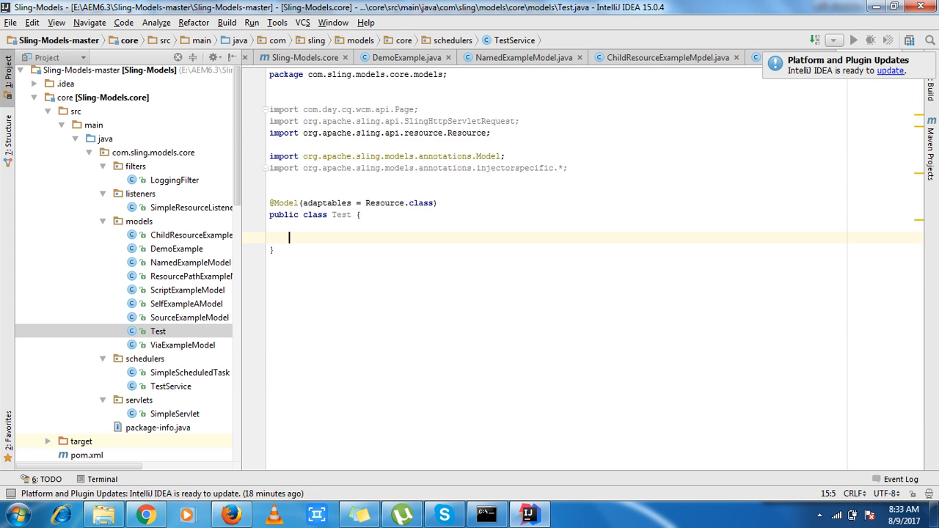
{"action": "type", "text": "@OSGiService"}
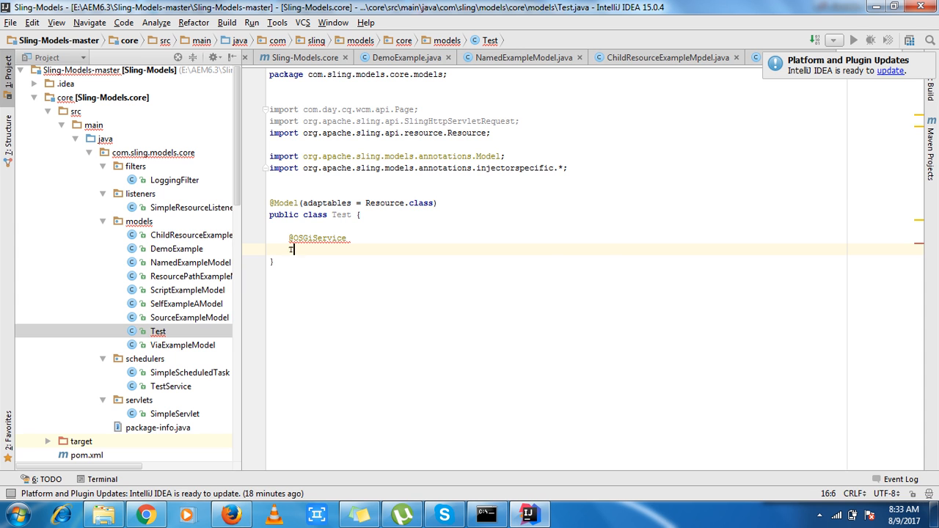
{"action": "type", "text": "TestService testService;"}
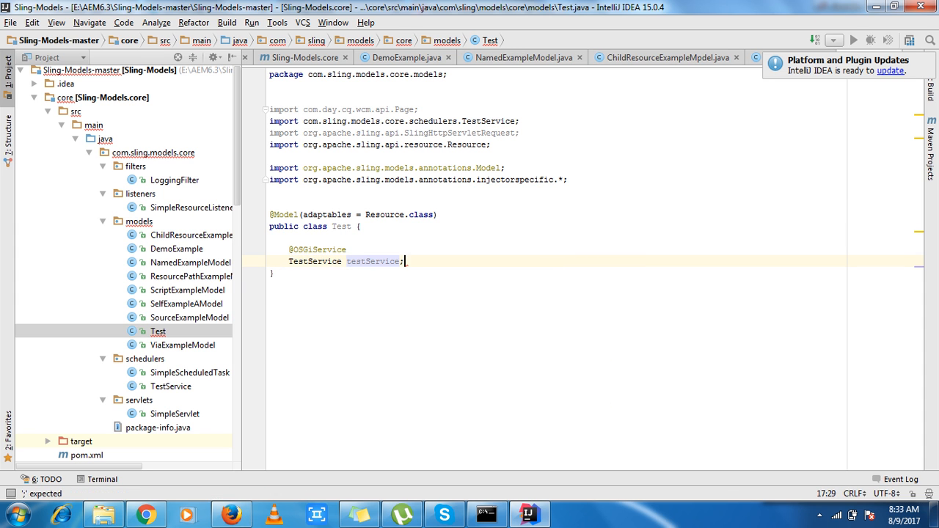
Step: Add getPath() returning testService.getName() and enter mvn clean install -PautoInstallBundle
{"action": "type", "text": "public"}
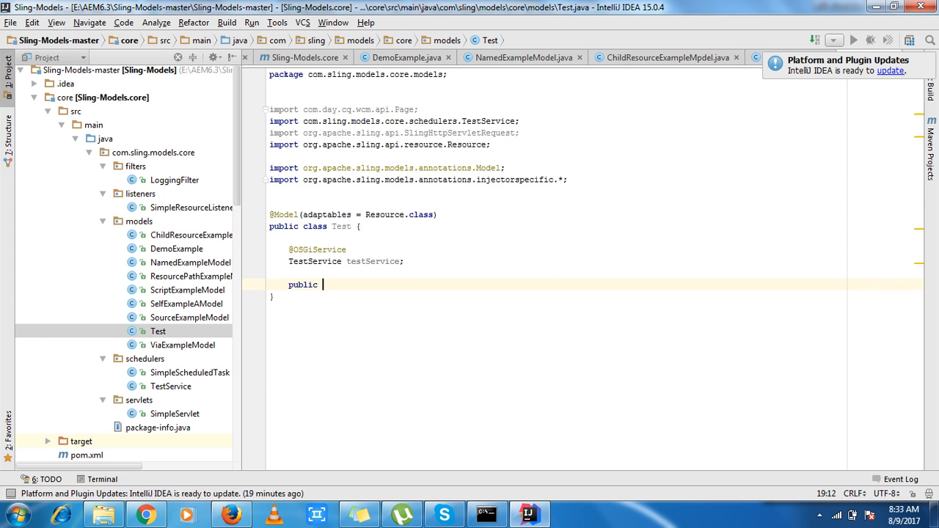
{"action": "type", "text": "String ge"}
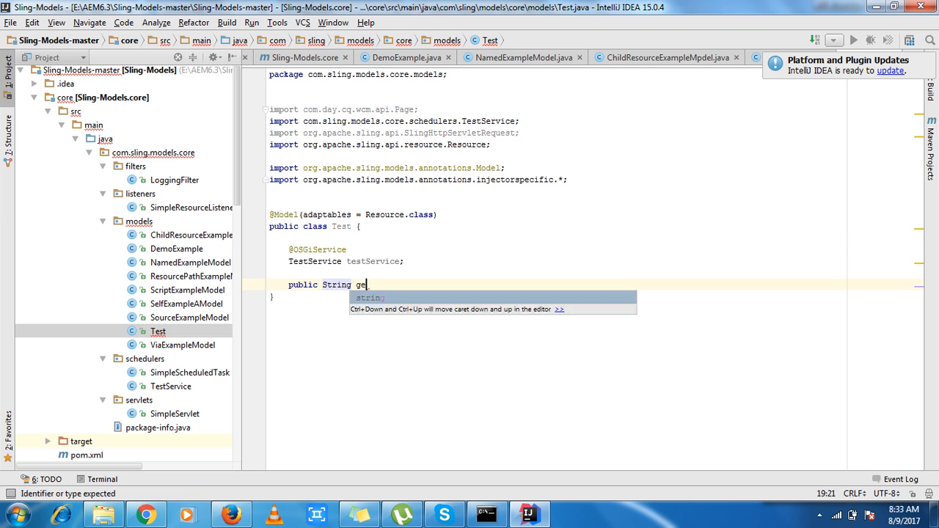
{"action": "type", "text": "tPath()"}
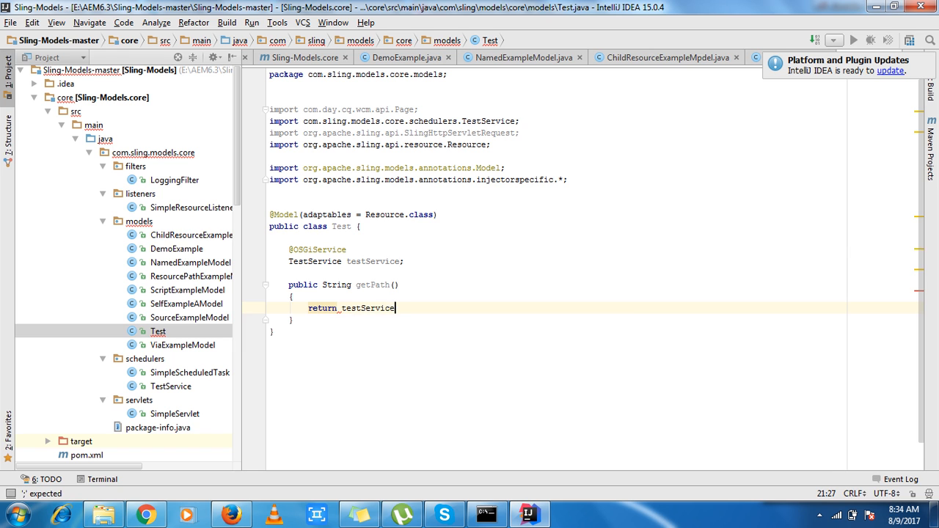
{"action": "type", "text": ".getP"}
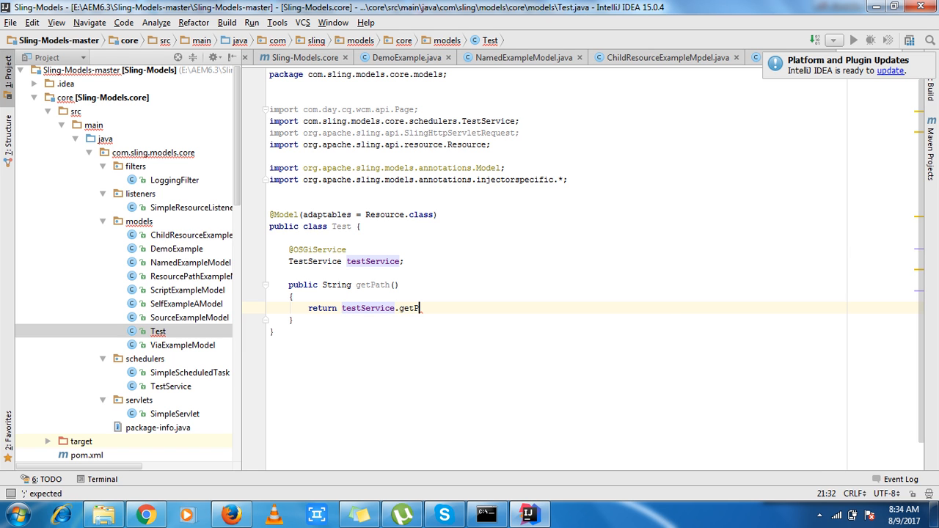
{"action": "key", "text": "BackSpace"}
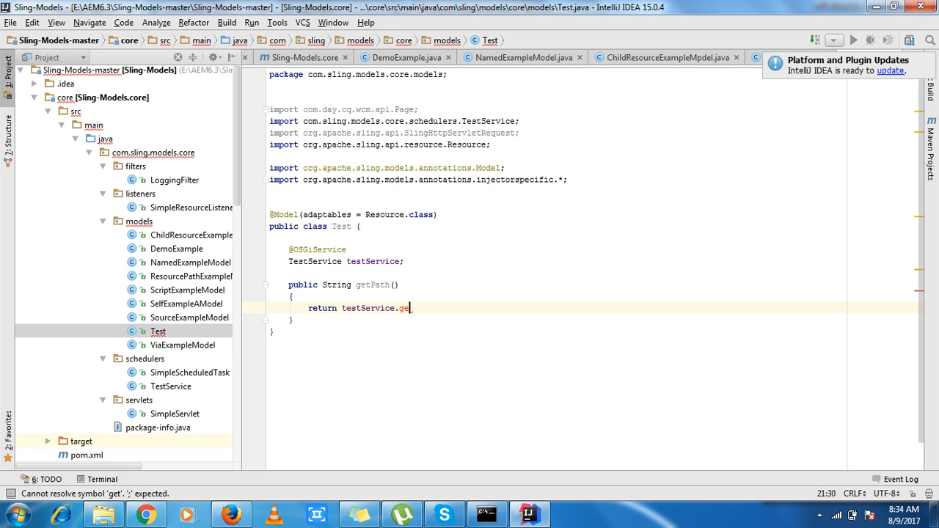
{"action": "type", "text": "tName();"}
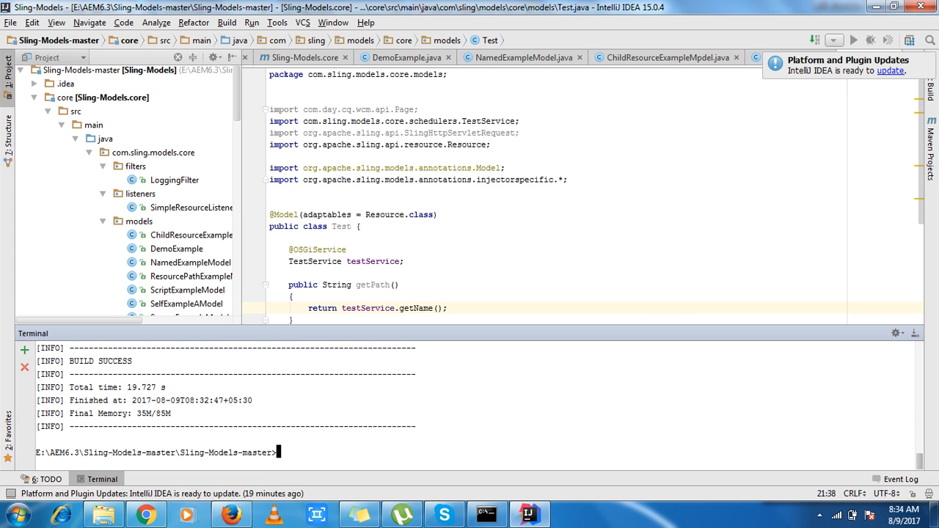
{"action": "type", "text": "mvn clean install -PautoInstallBundle"}
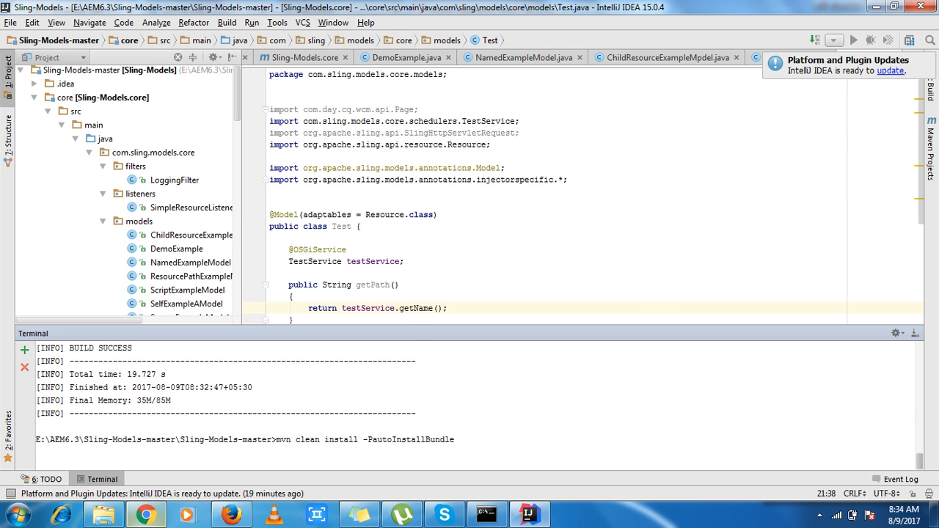